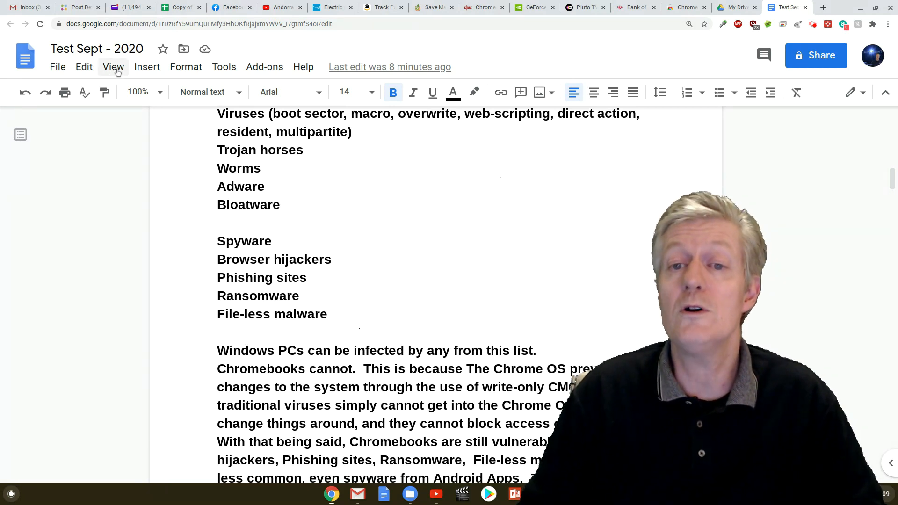
Show the Test Sept - 2020 script in Full screen from the View menu.
left_click(112, 66)
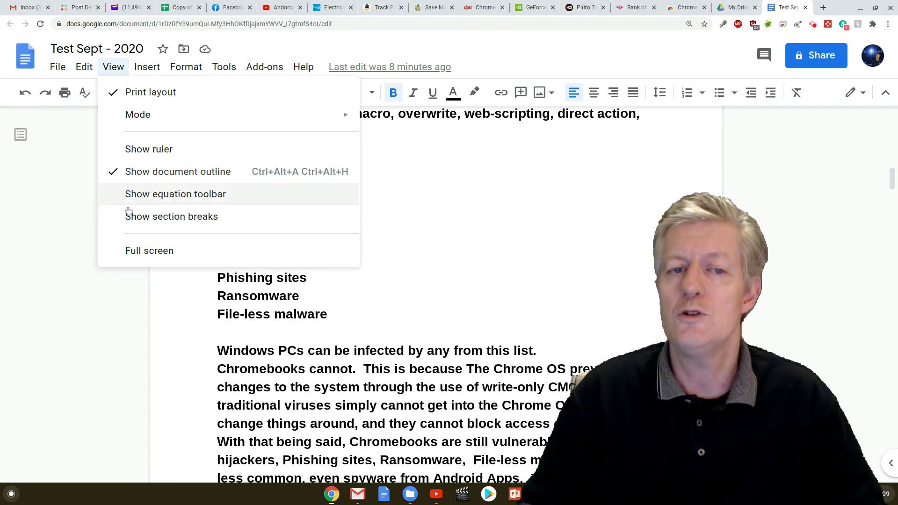
left_click(149, 251)
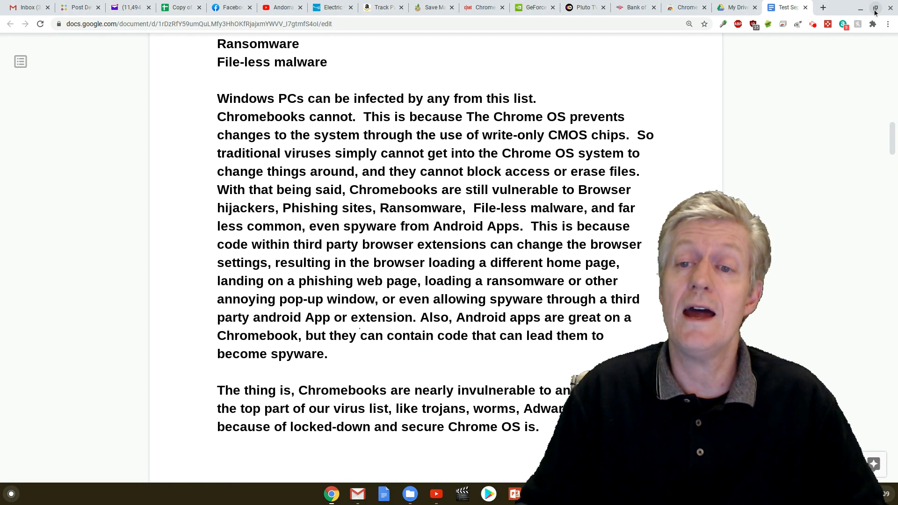
mouse_move(880, 8)
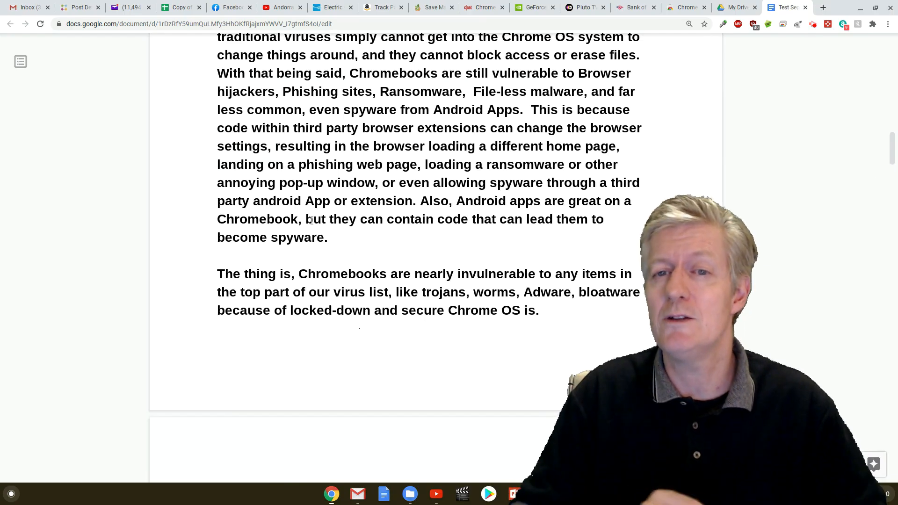
scroll("down", 3)
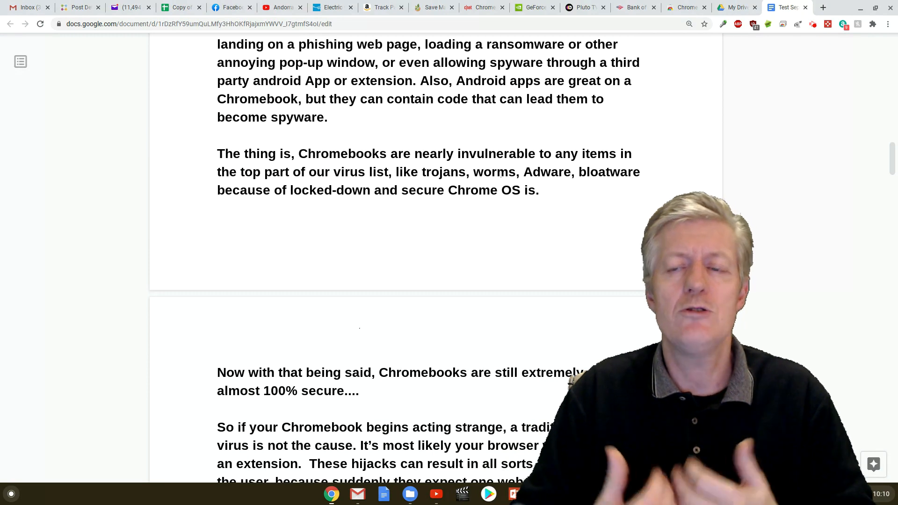
scroll("down", 3)
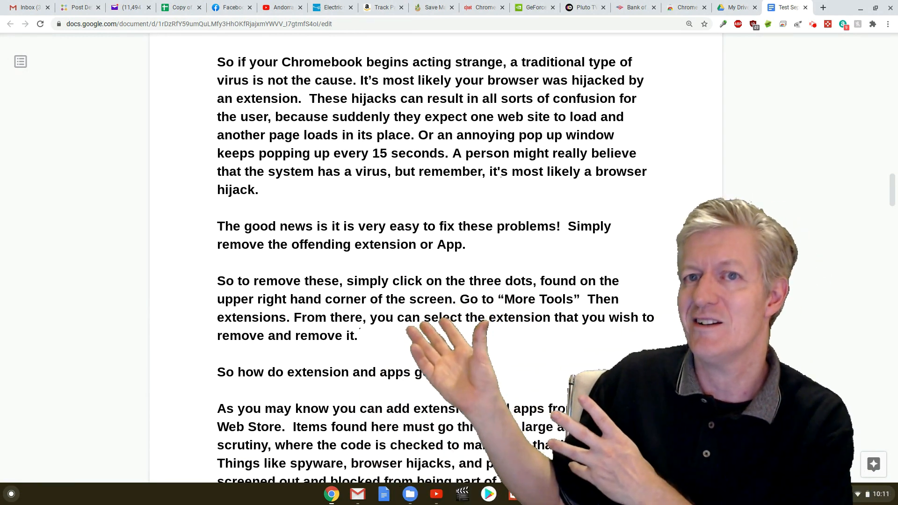
scroll("down", 3)
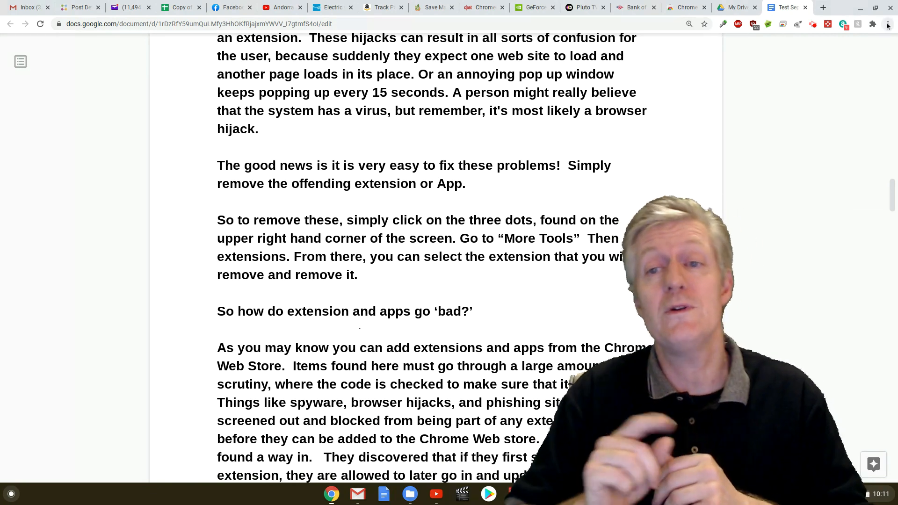
Reach Chrome's Extensions page through the main menu's More tools.
left_click(889, 23)
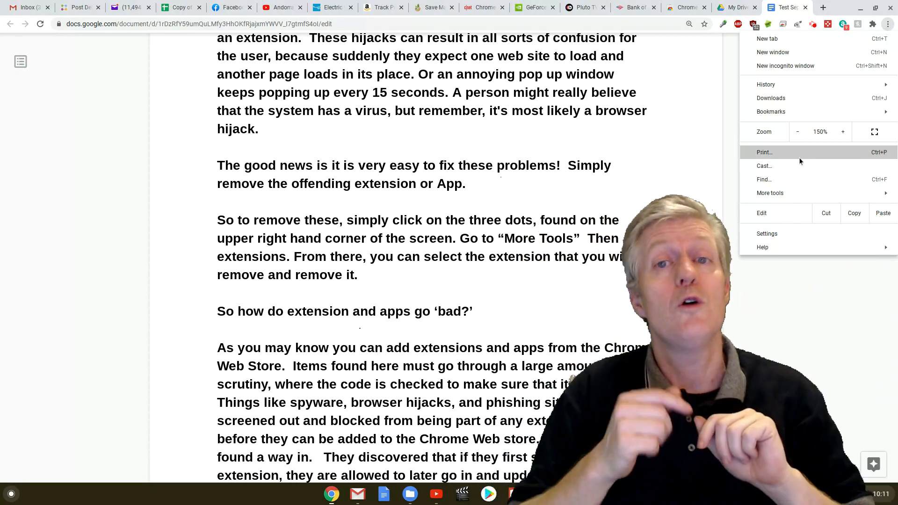
left_click(769, 193)
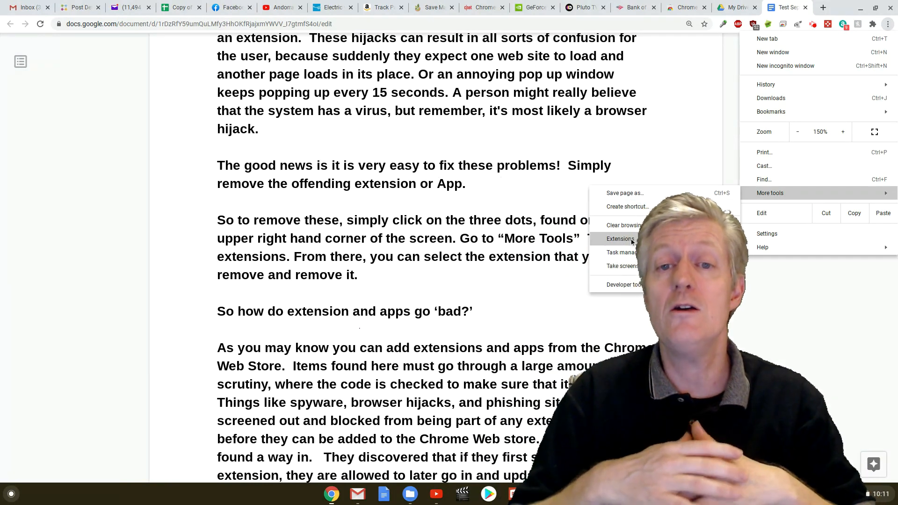
left_click(620, 239)
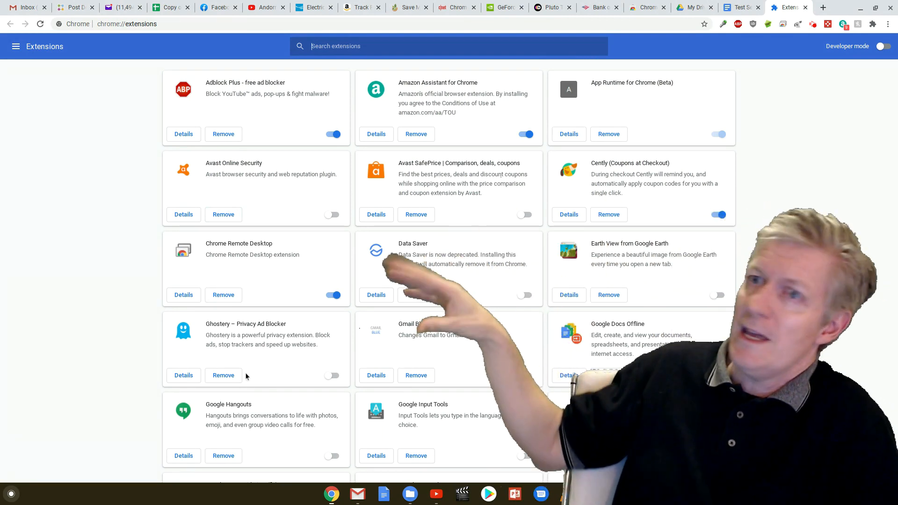
Start removing Data Saver, cancel the confirmation, and switch to the Chrome Web Store tab.
scroll("down", 3)
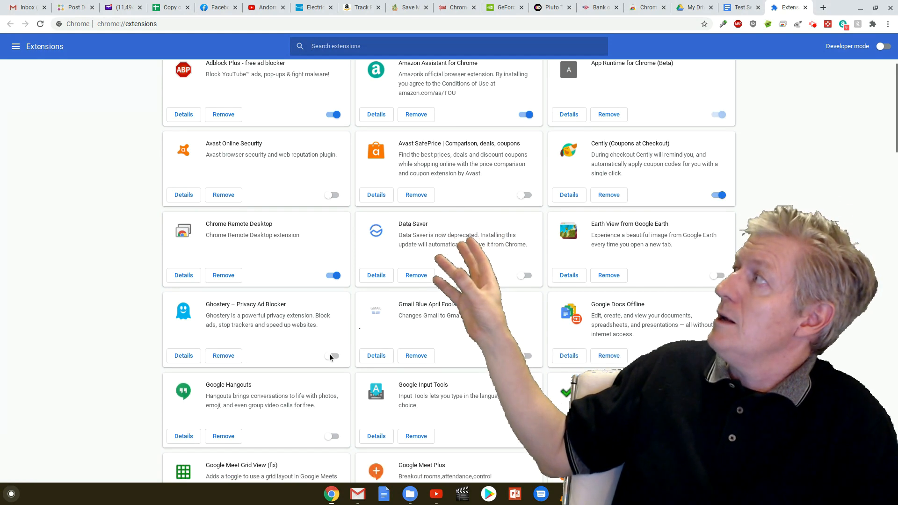
scroll("down", 3)
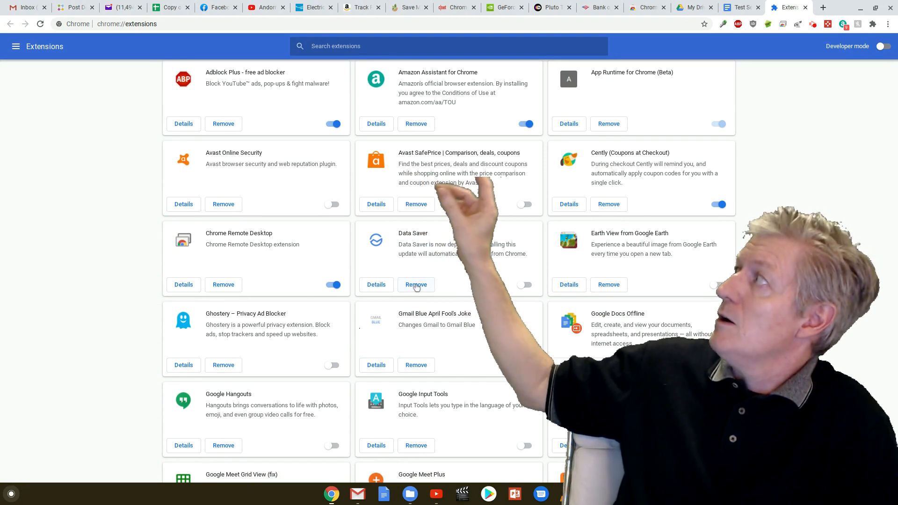
left_click(416, 284)
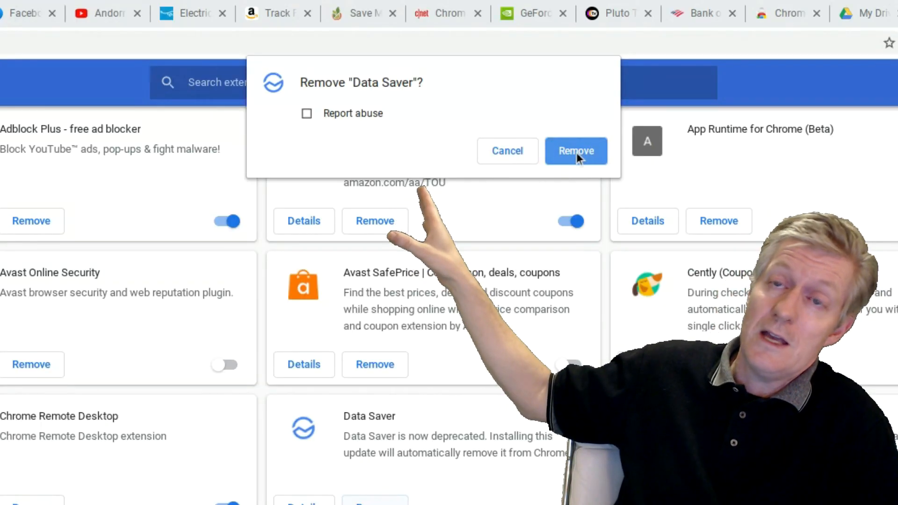
mouse_move(561, 138)
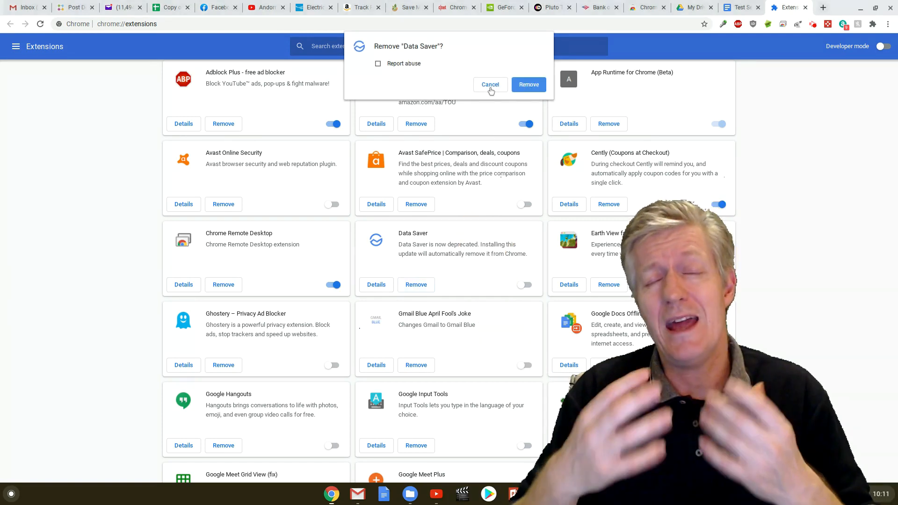
left_click(740, 8)
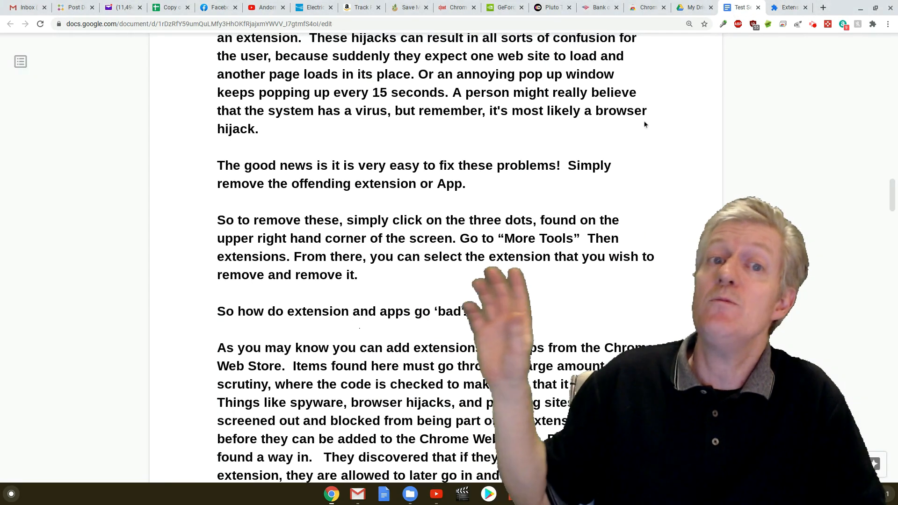
left_click(646, 7)
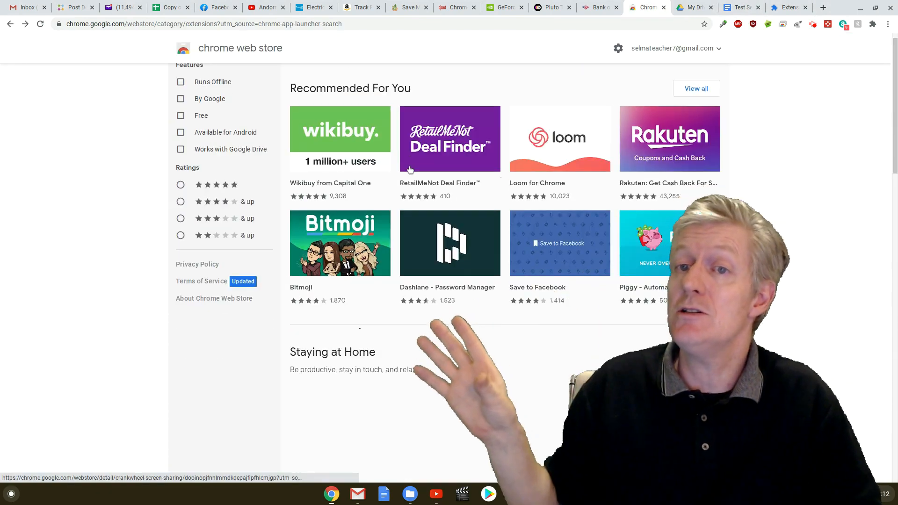
scroll("down", 3)
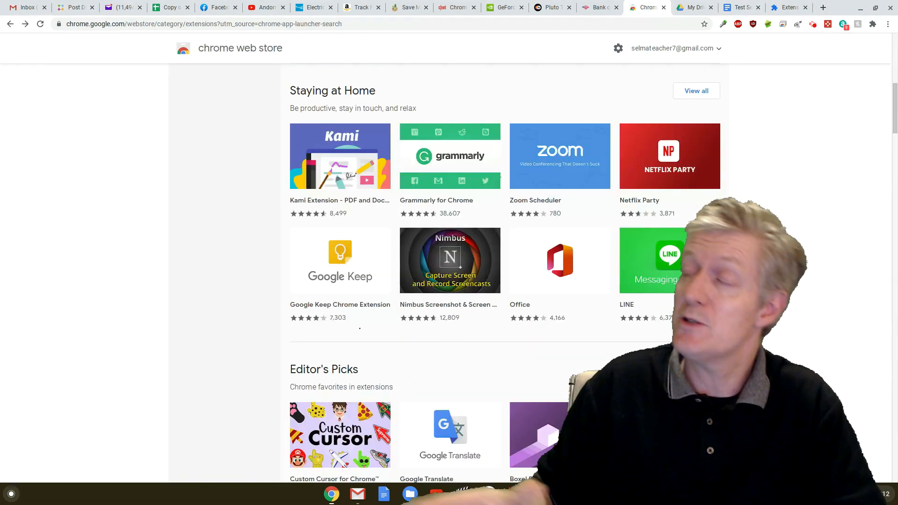
scroll("down", 3)
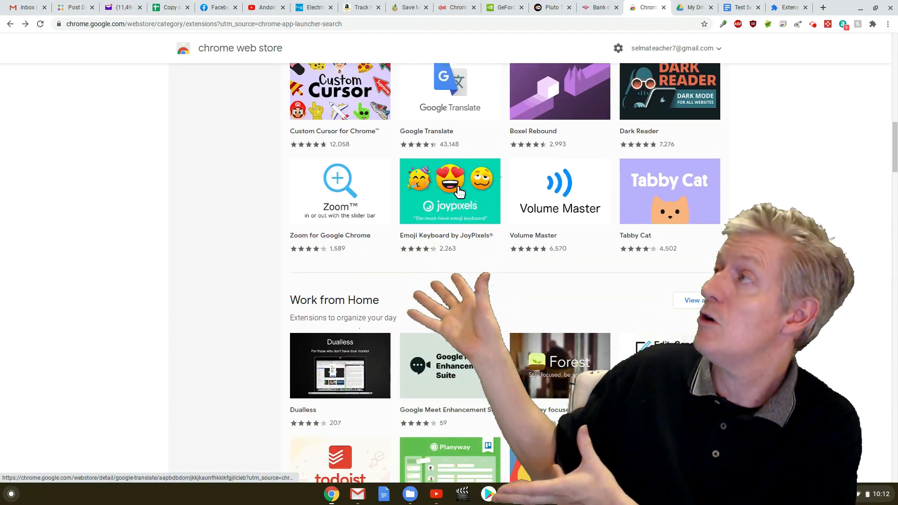
scroll("down", 3)
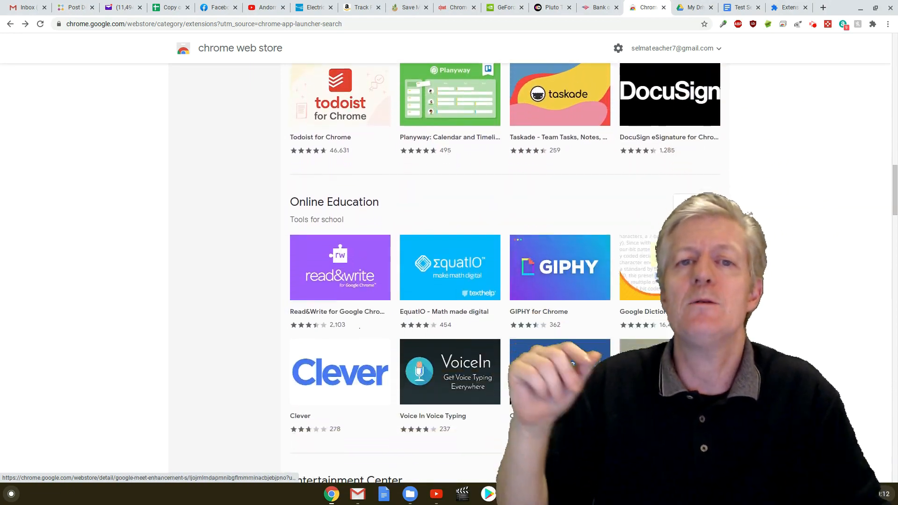
scroll("down", 3)
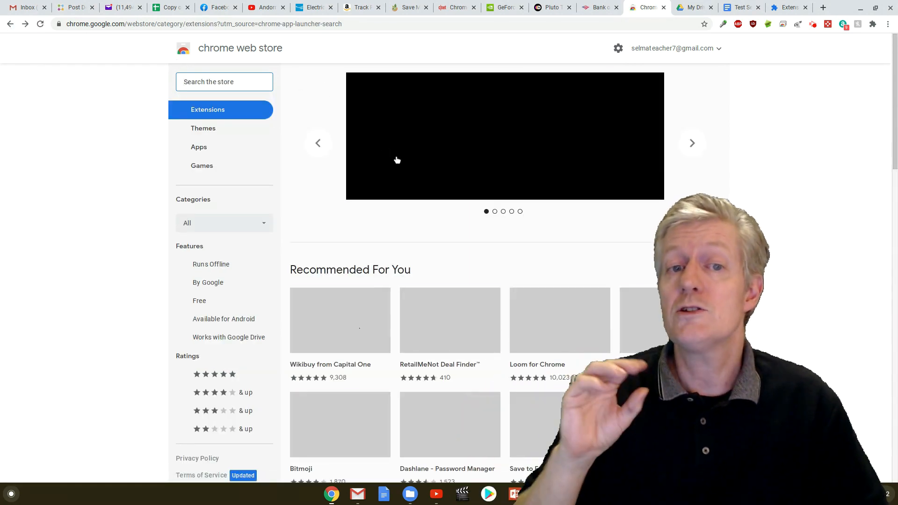
scroll("down", 3)
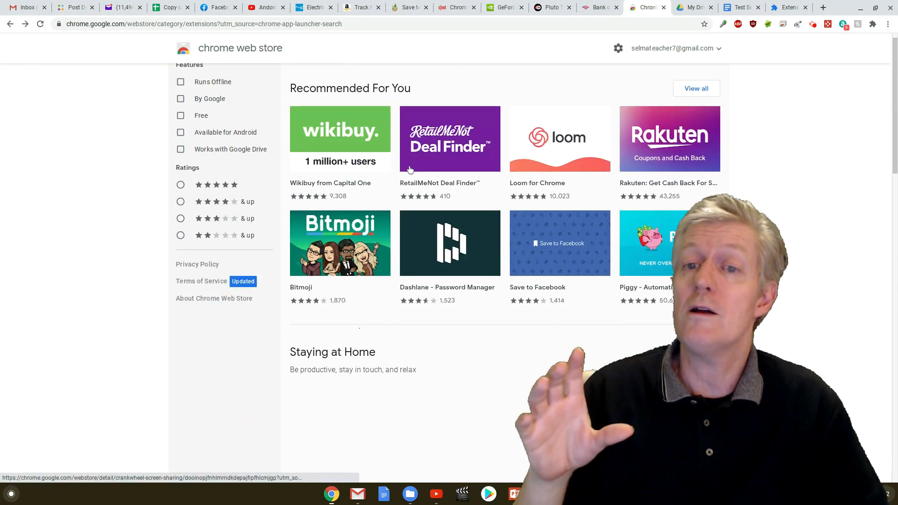
scroll("down", 3)
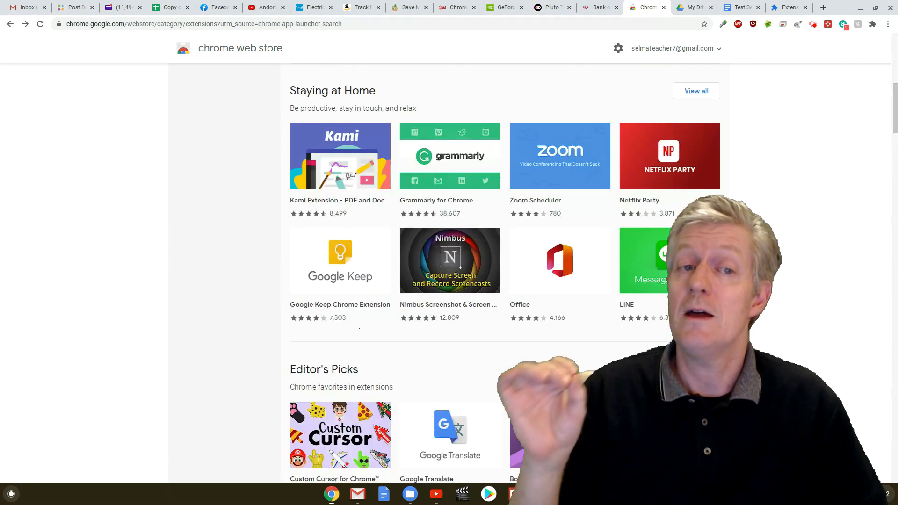
scroll("down", 3)
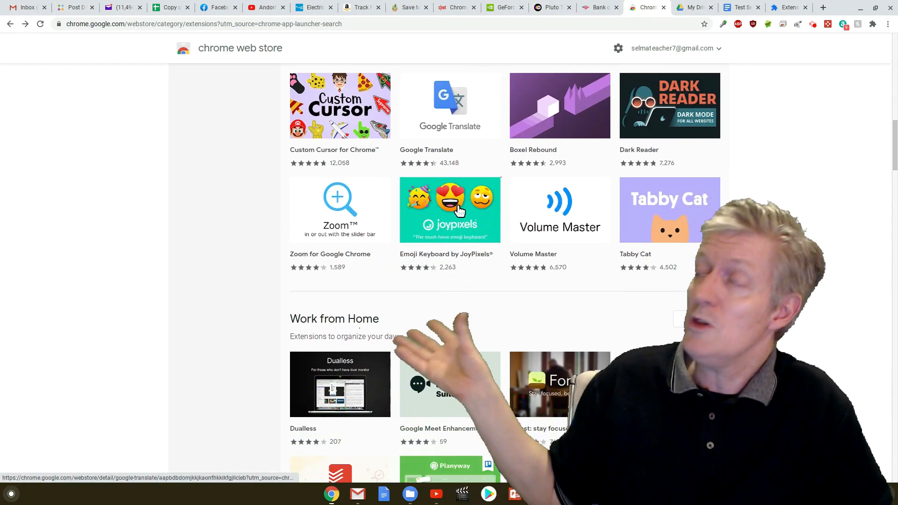
scroll("down", 3)
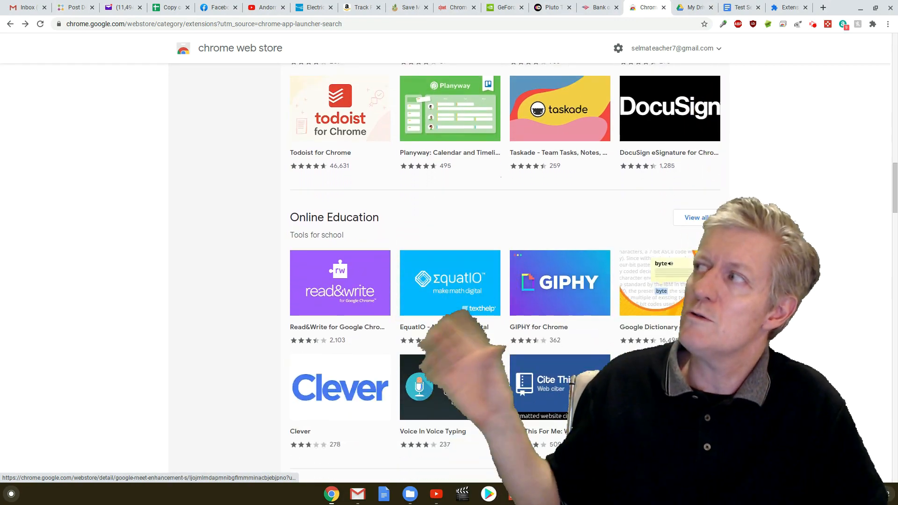
scroll("down", 3)
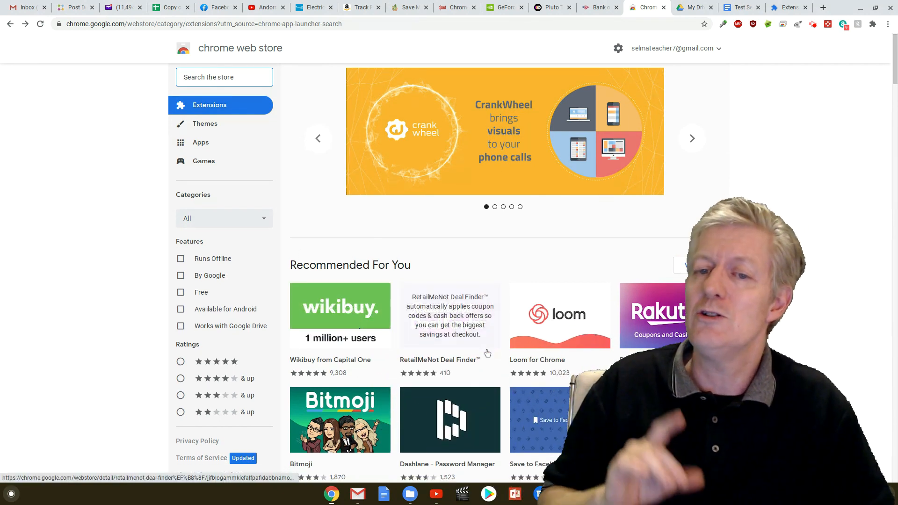
scroll("down", 3)
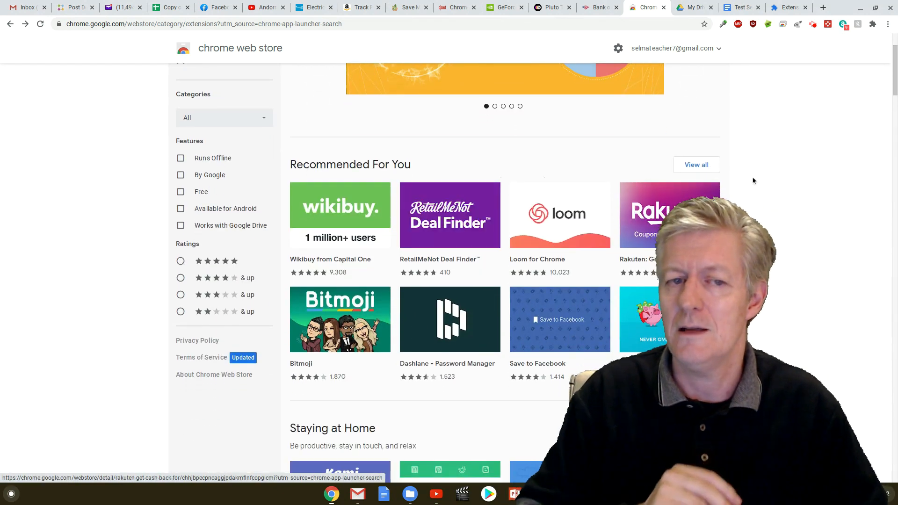
scroll("down", 3)
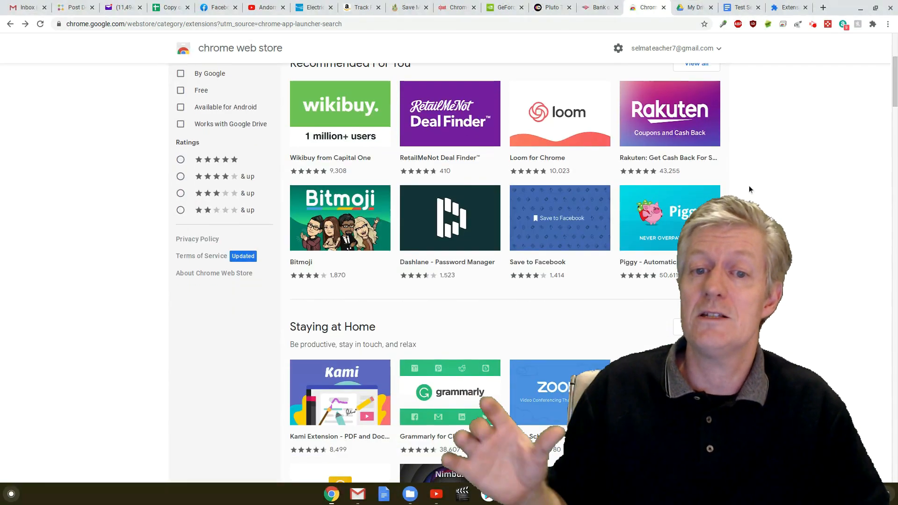
scroll("down", 3)
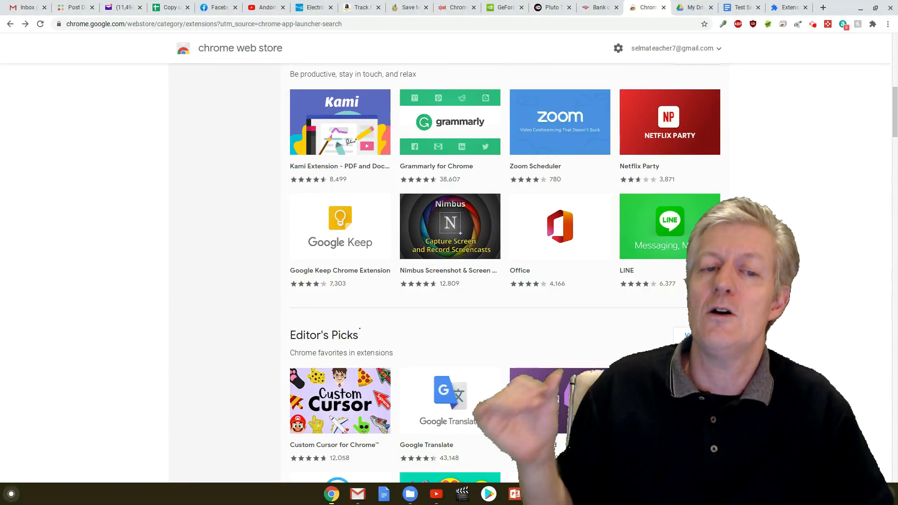
scroll("down", 3)
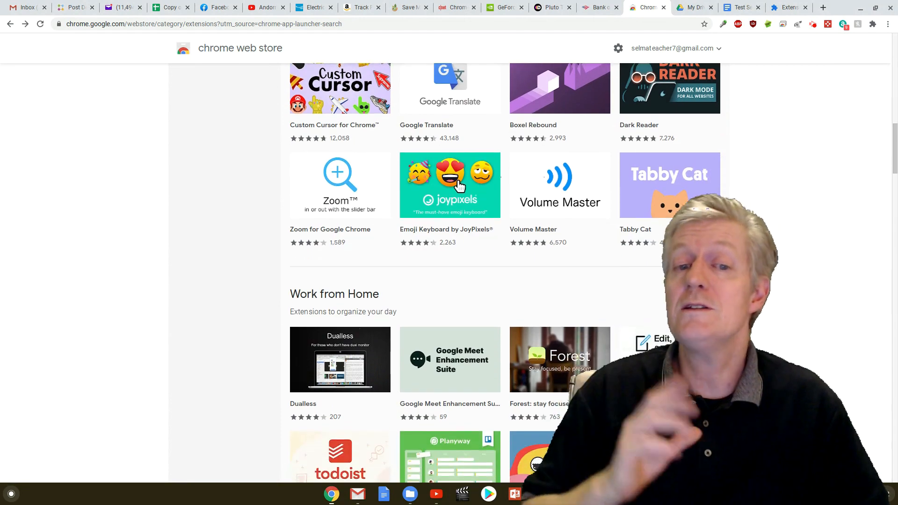
scroll("down", 3)
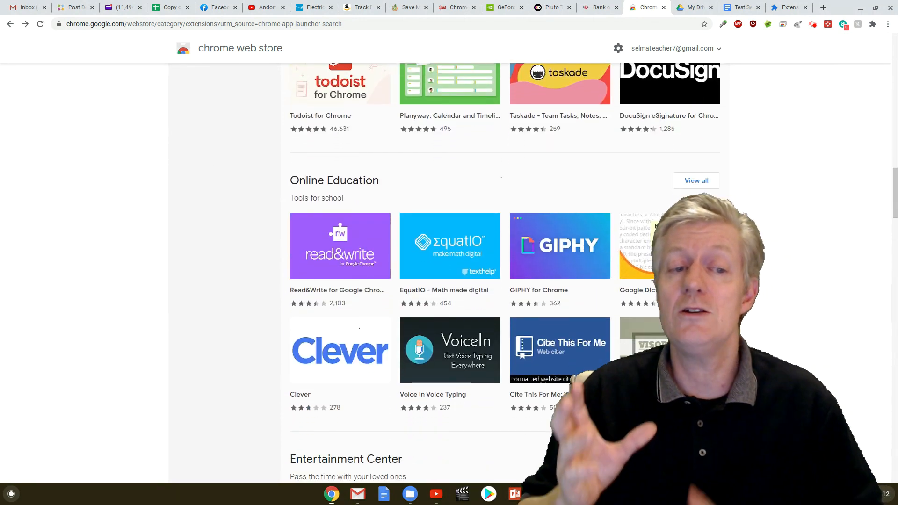
scroll("down", 3)
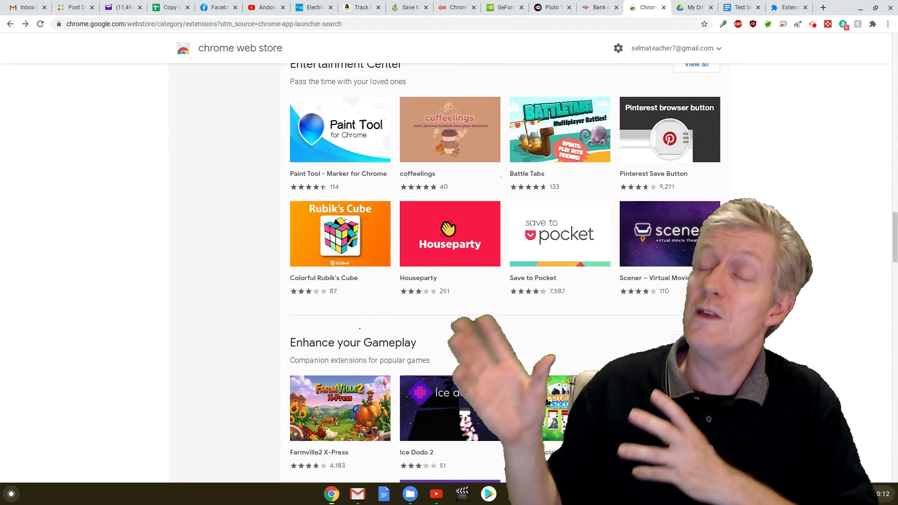
scroll("down", 3)
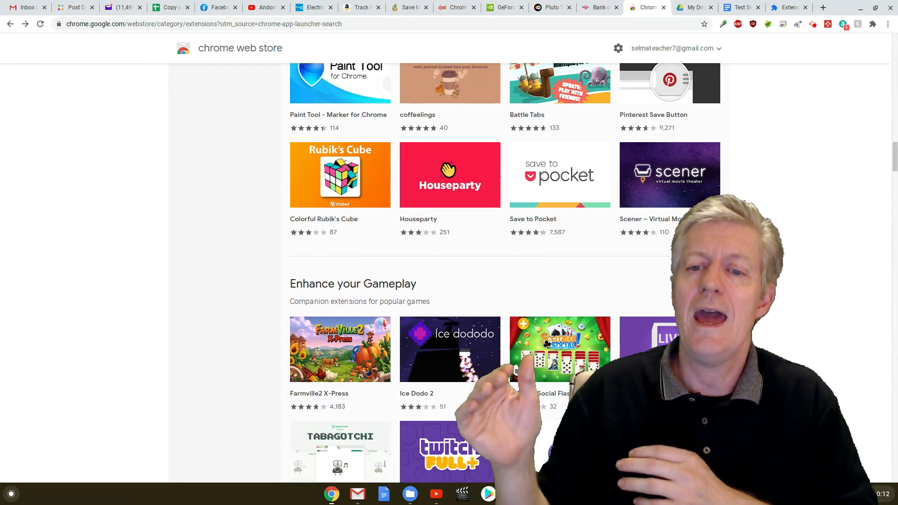
scroll("down", 3)
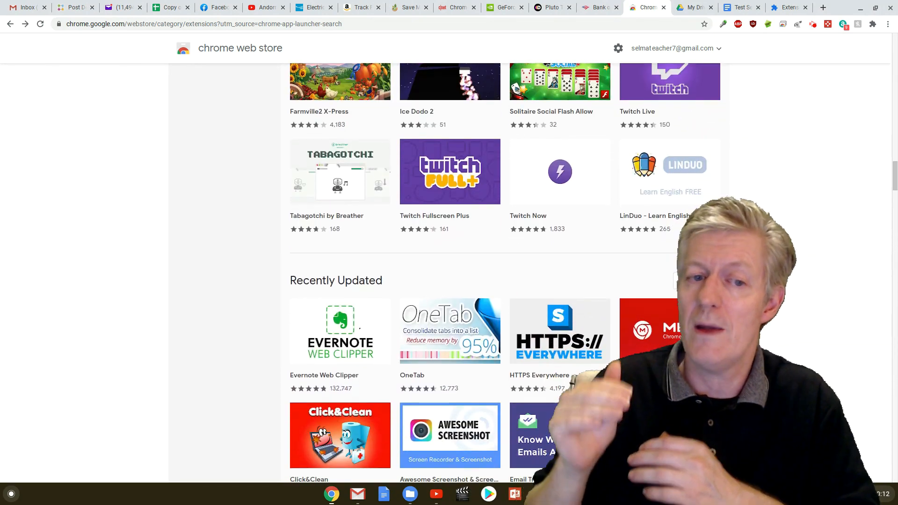
scroll("down", 3)
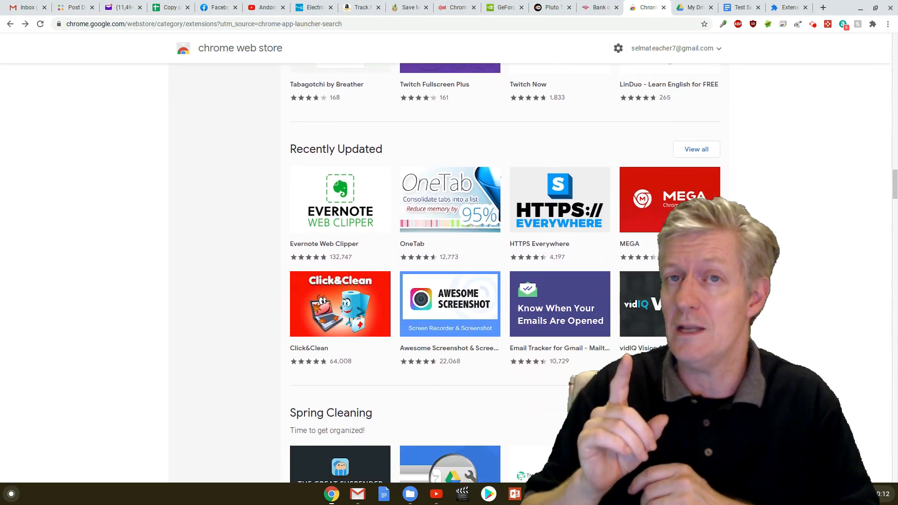
scroll("down", 3)
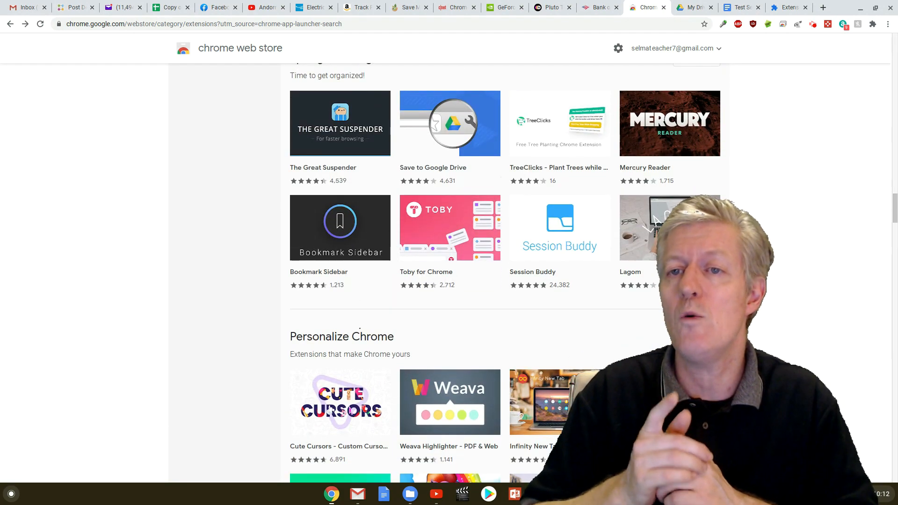
scroll("down", 3)
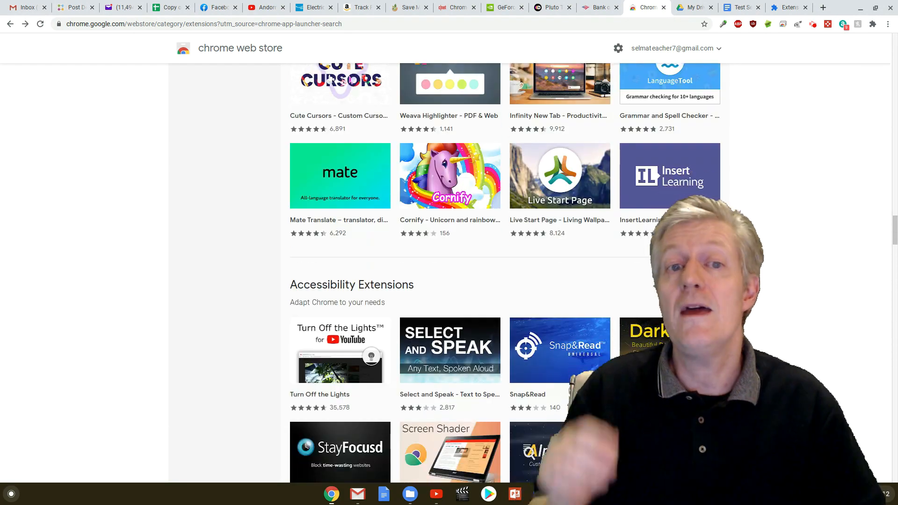
scroll("down", 3)
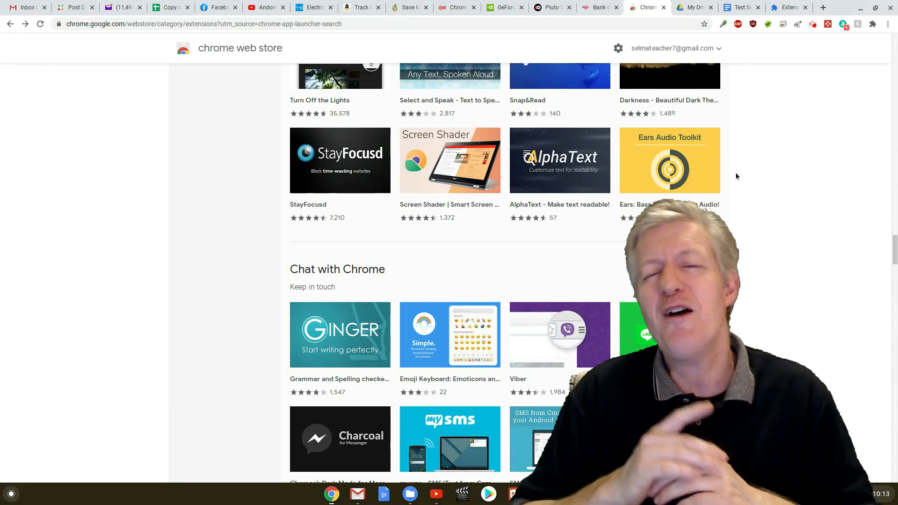
scroll("up", 3)
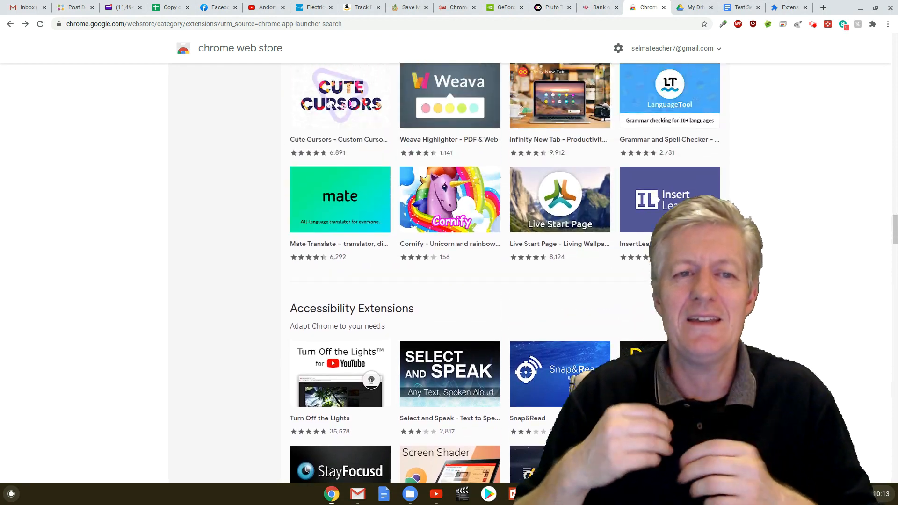
scroll("down", 3)
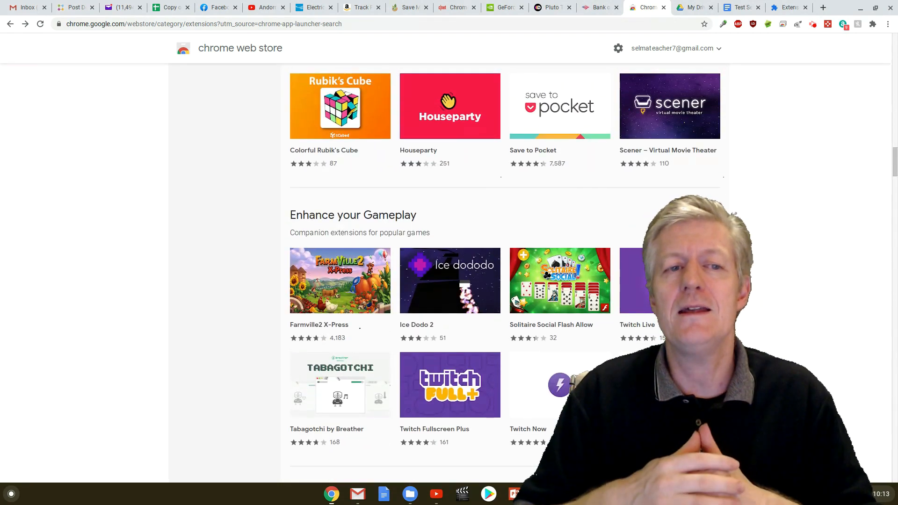
mouse_move(669, 105)
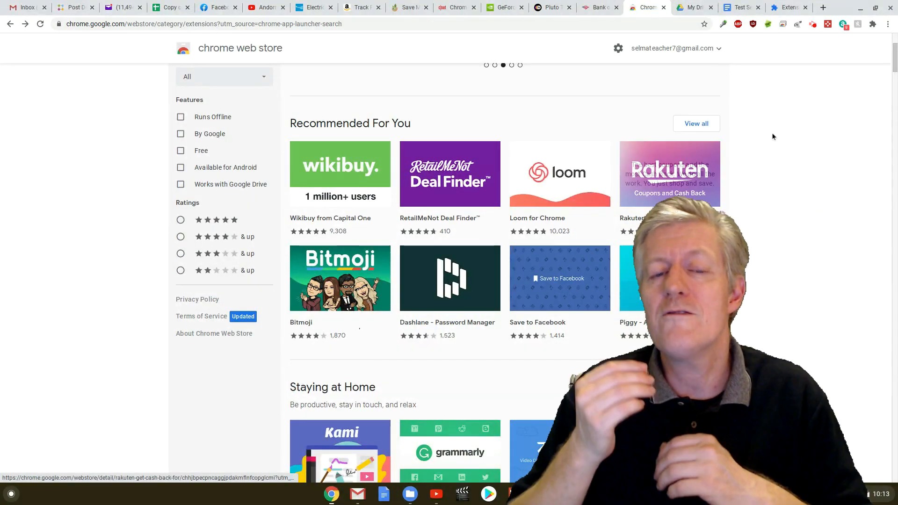
scroll("down", 3)
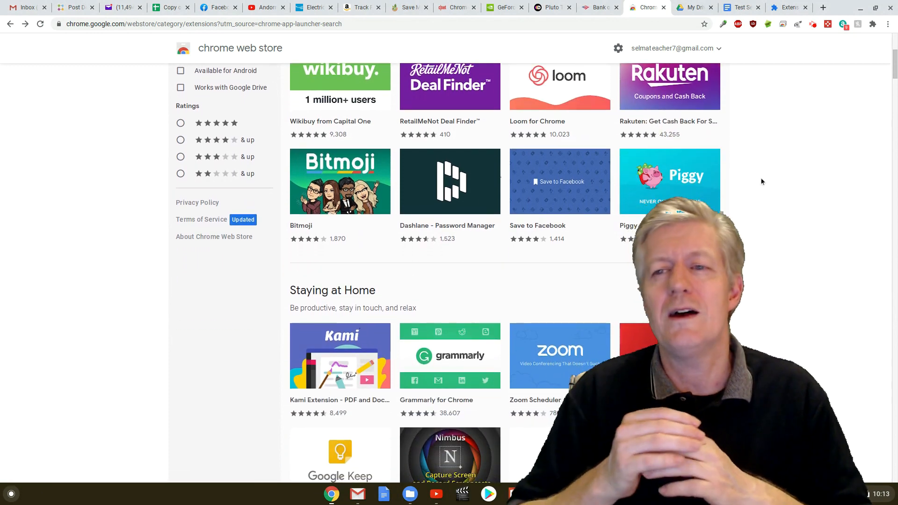
scroll("down", 3)
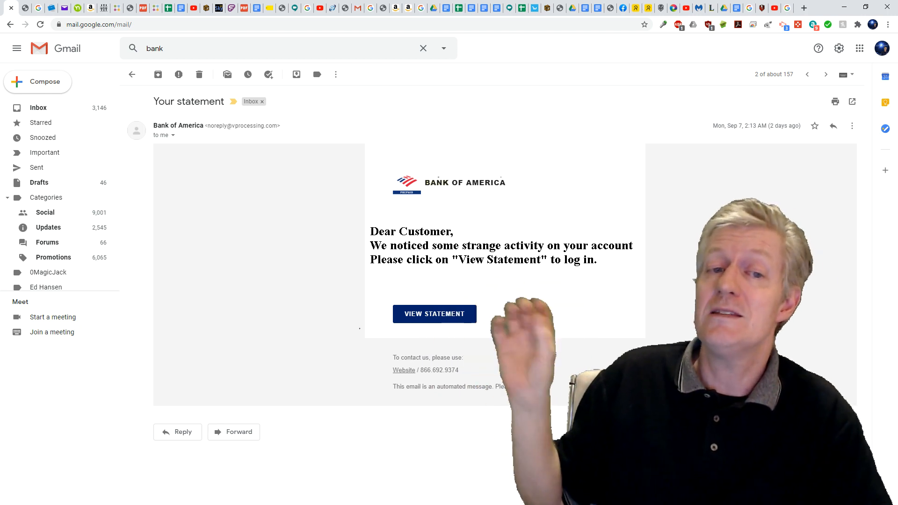
left_click(434, 314)
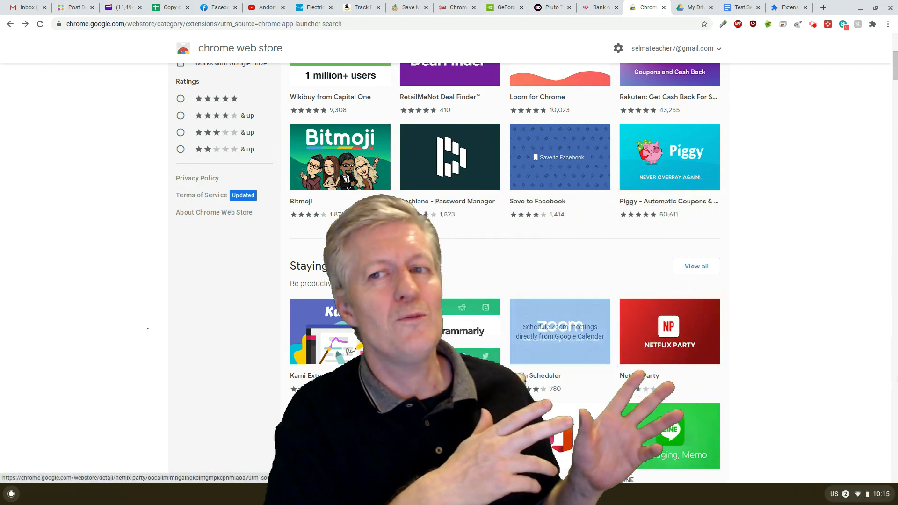
left_click(861, 494)
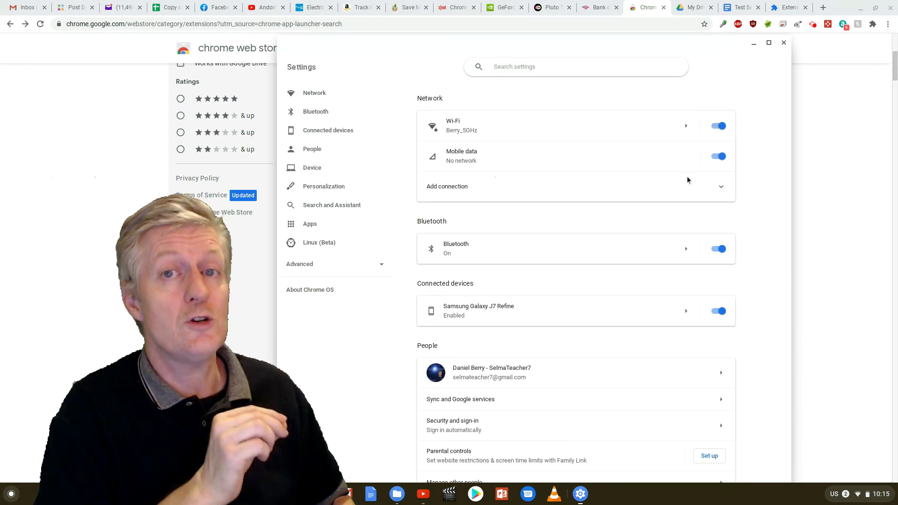
left_click(542, 67)
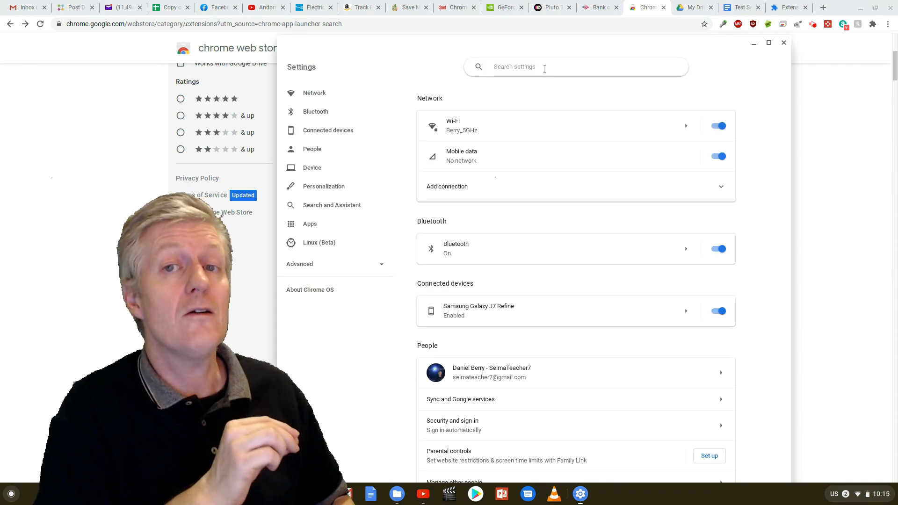
type("Powerwash")
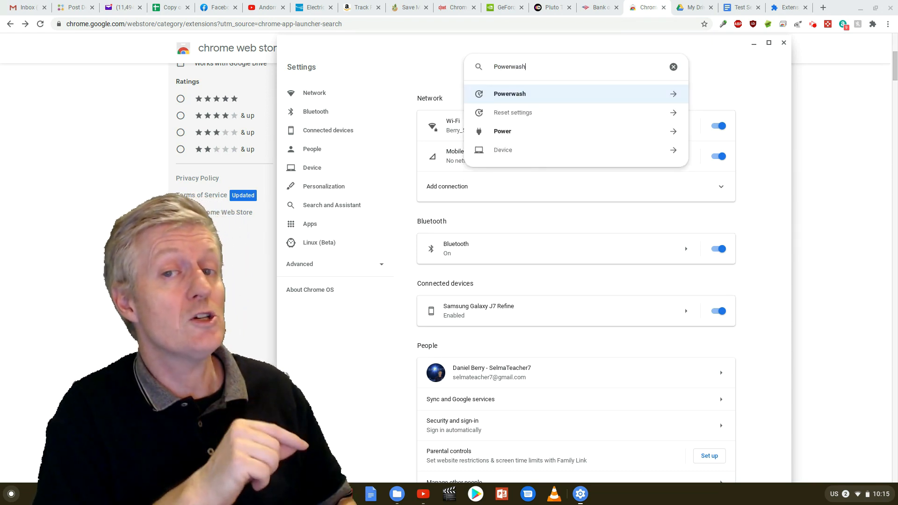
left_click(510, 94)
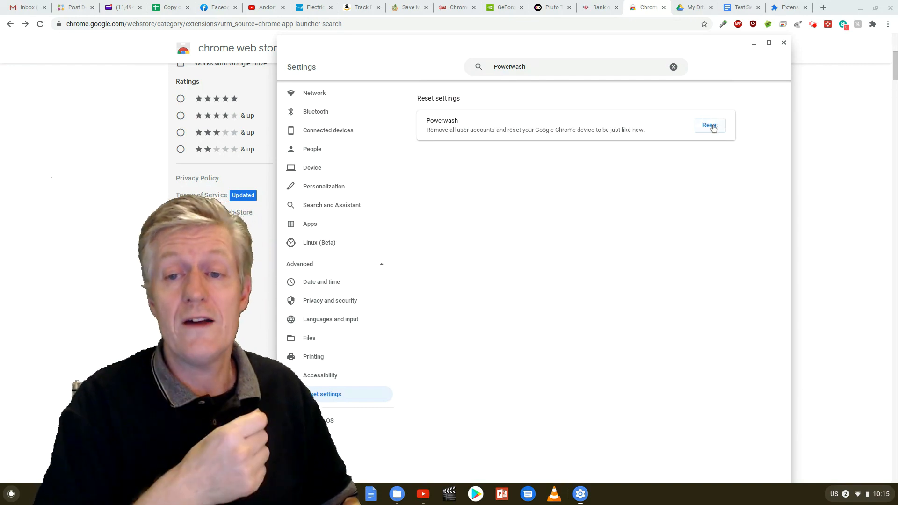
left_click(709, 125)
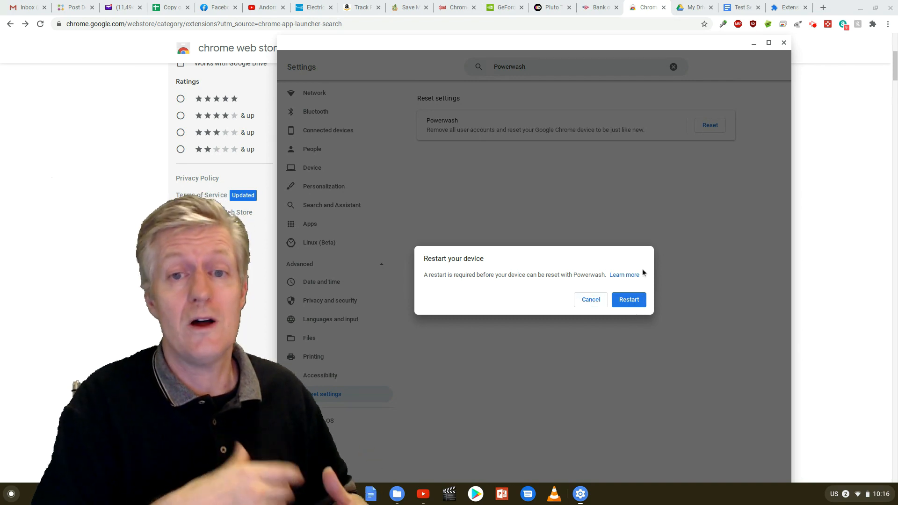
left_click(591, 300)
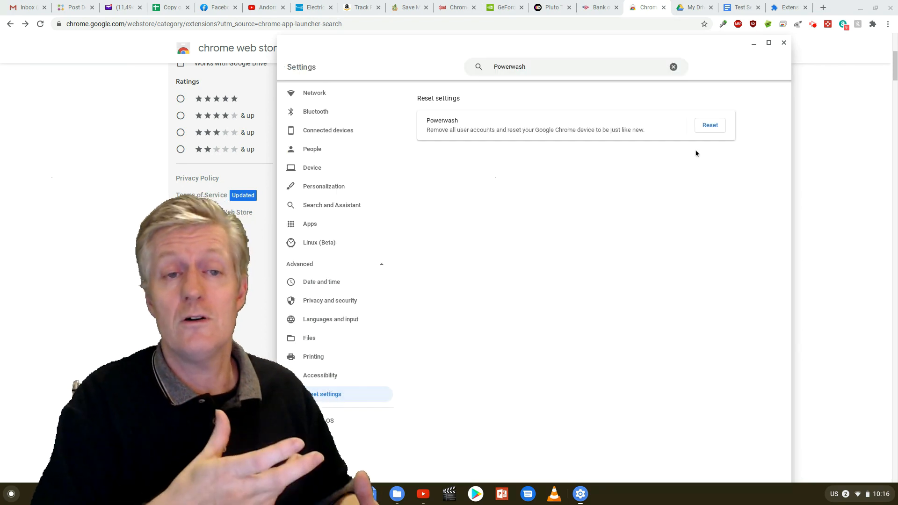
left_click(783, 43)
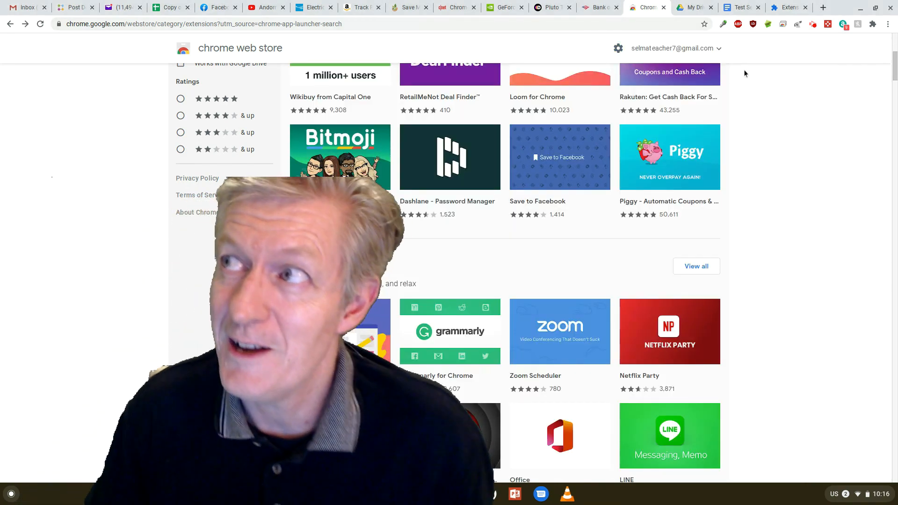
From the Docs script, browse the G Suite Marketplace add-ons for Docs and close it.
left_click(743, 8)
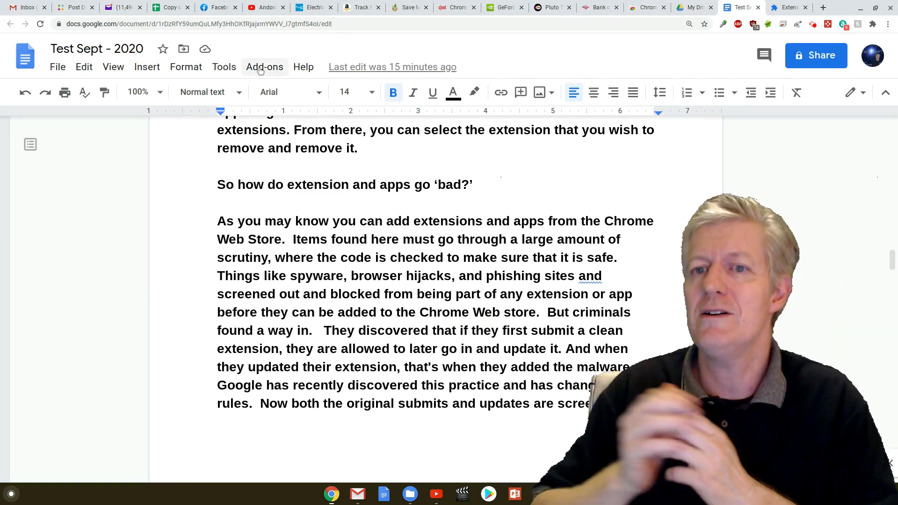
left_click(264, 67)
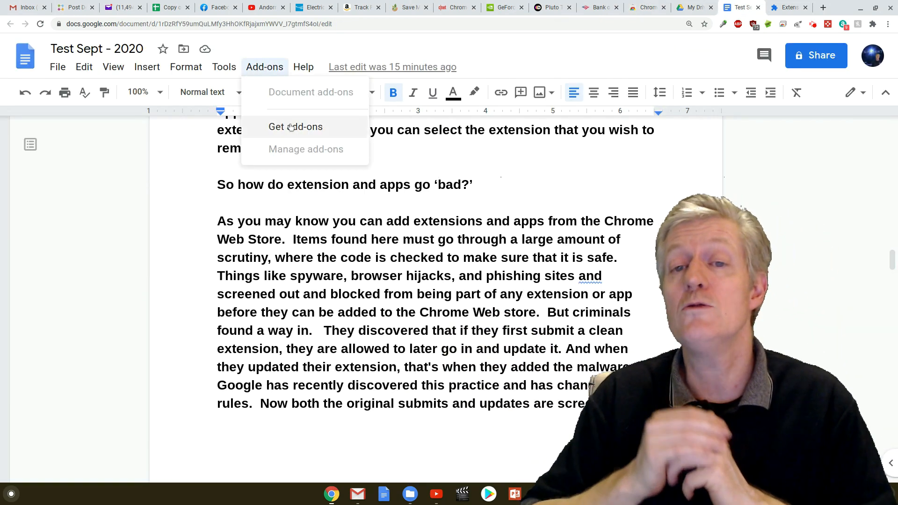
left_click(295, 127)
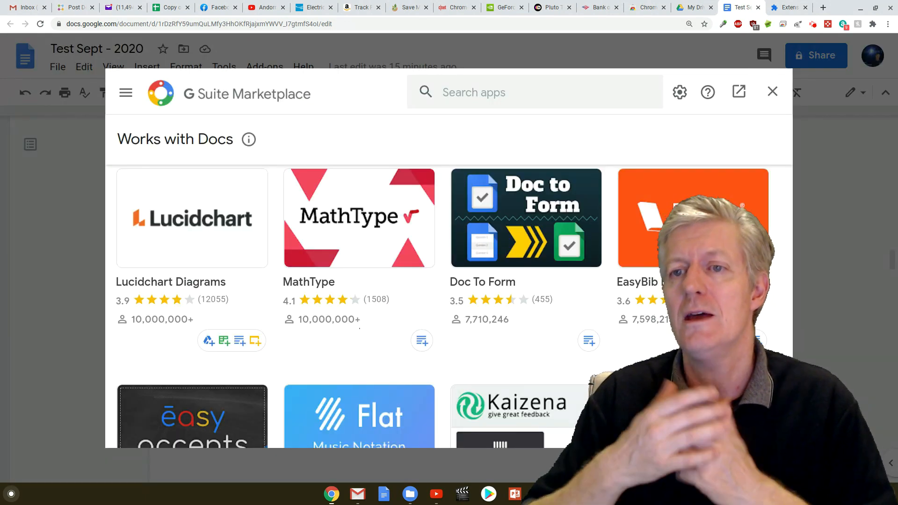
scroll("down", 3)
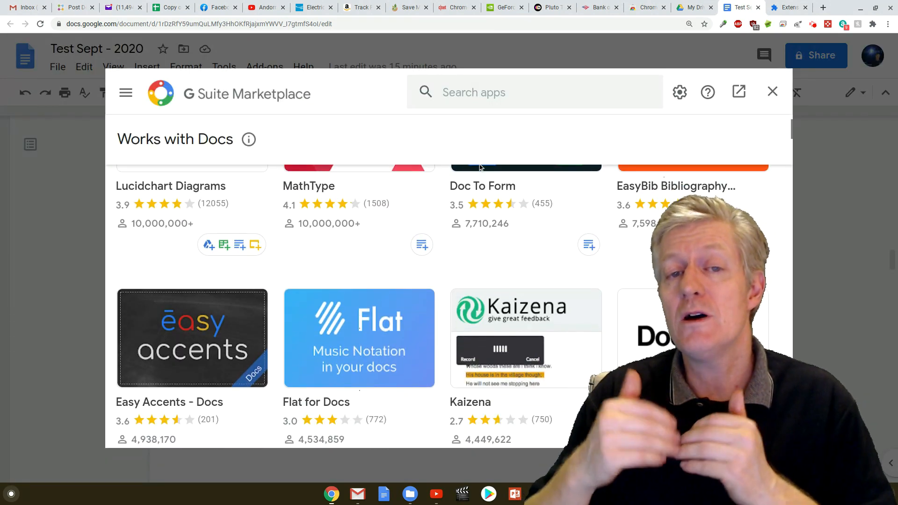
scroll("down", 3)
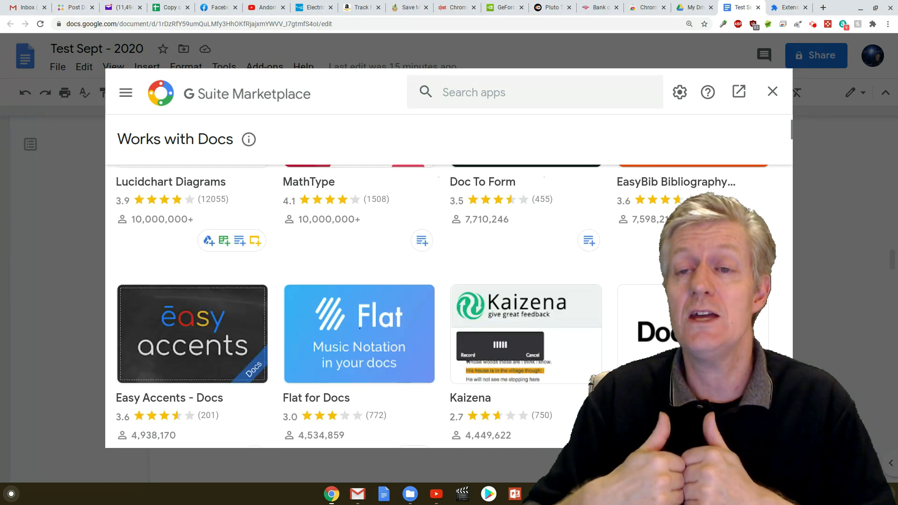
scroll("down", 3)
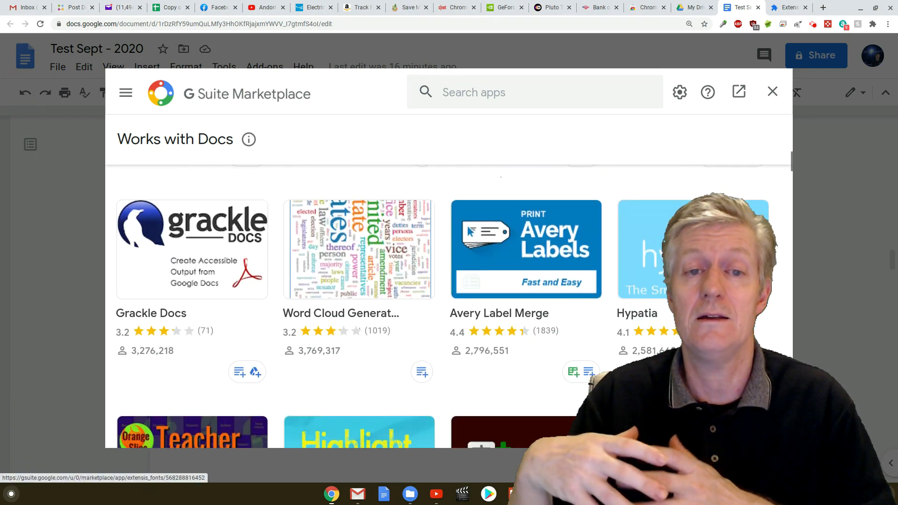
scroll("down", 3)
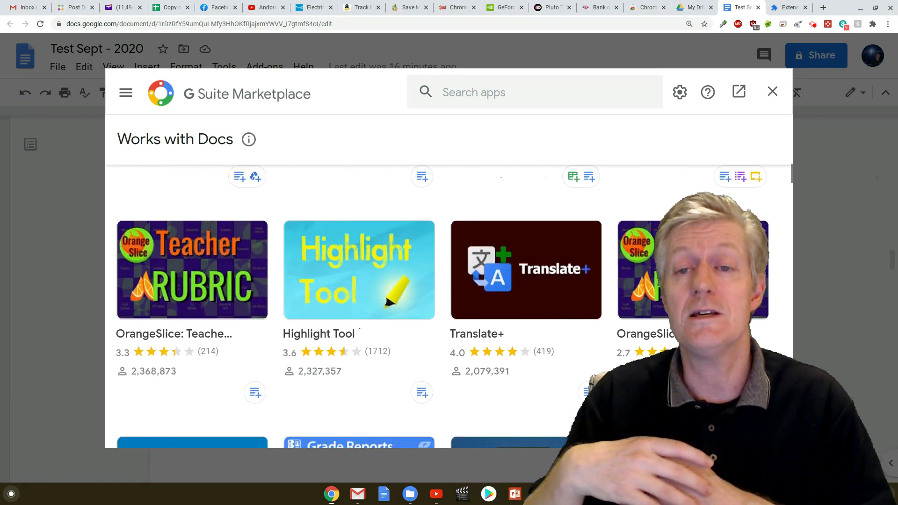
scroll("down", 3)
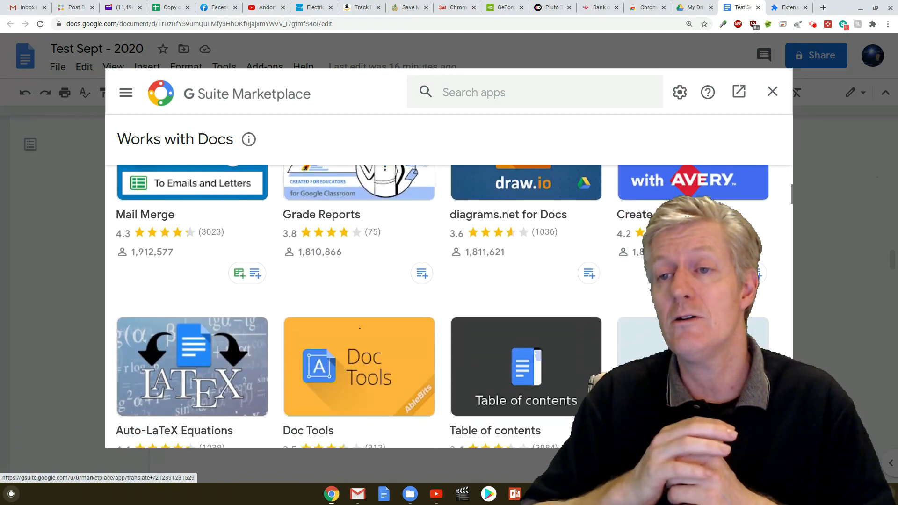
left_click(772, 91)
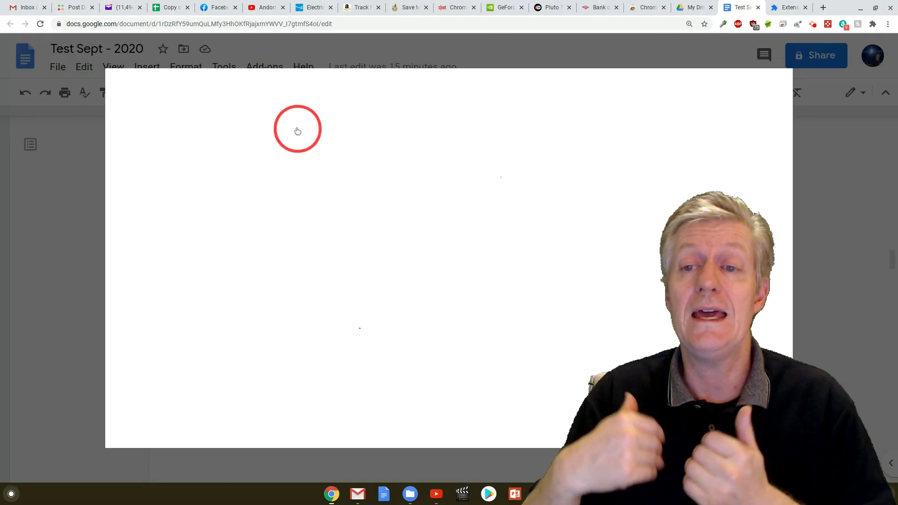
Reopen Get add-ons and scroll further through the marketplace listings.
left_click(264, 67)
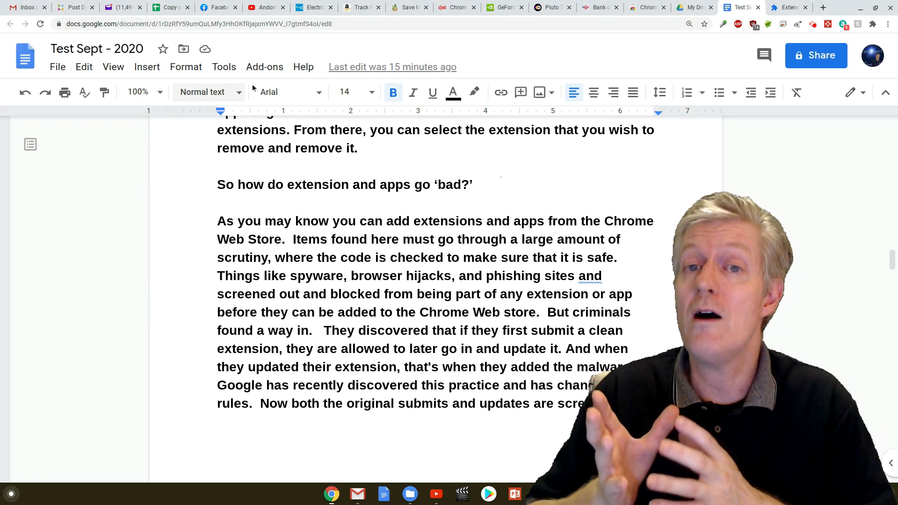
left_click(264, 67)
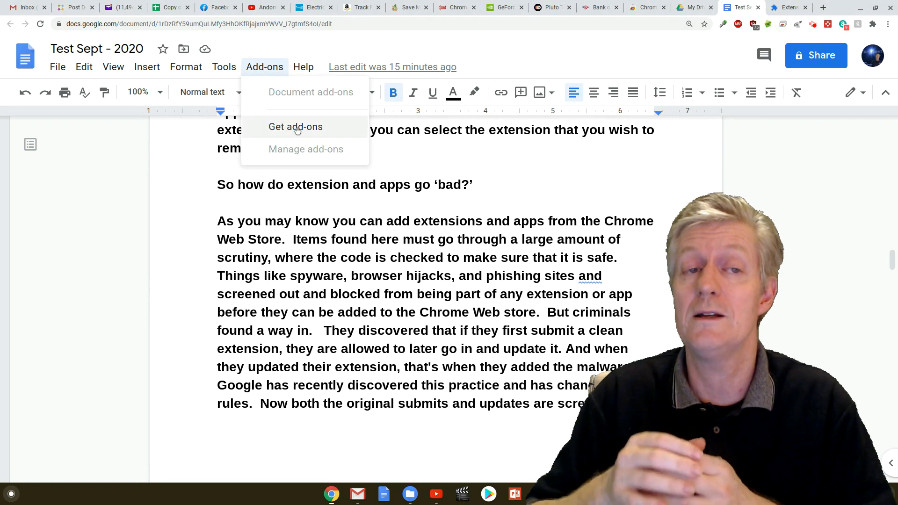
left_click(295, 127)
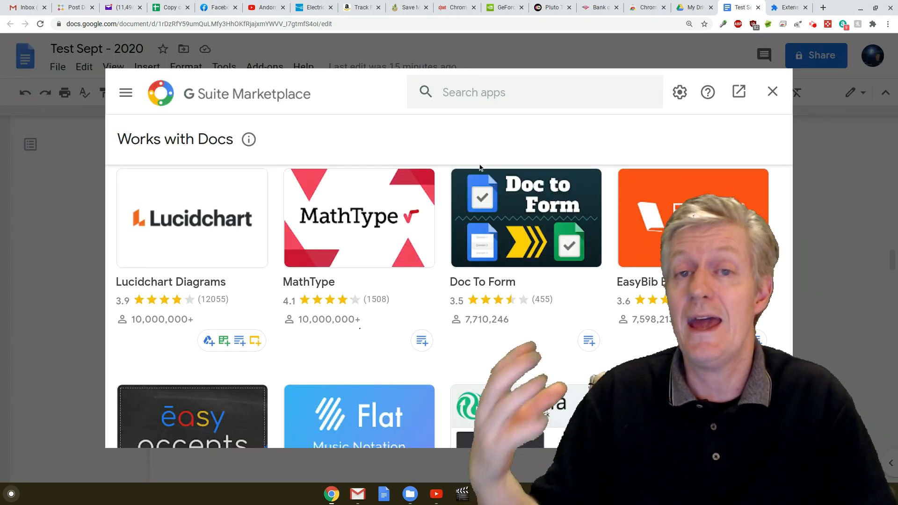
scroll("down", 3)
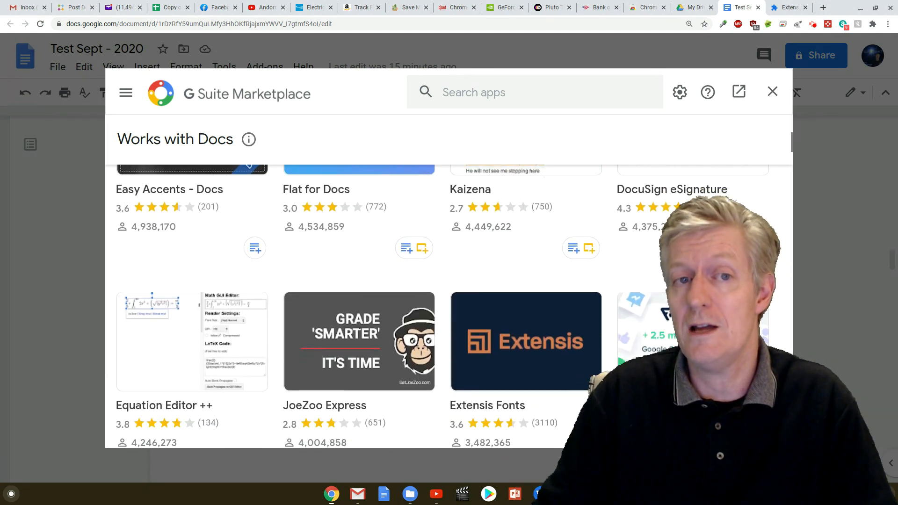
scroll("down", 3)
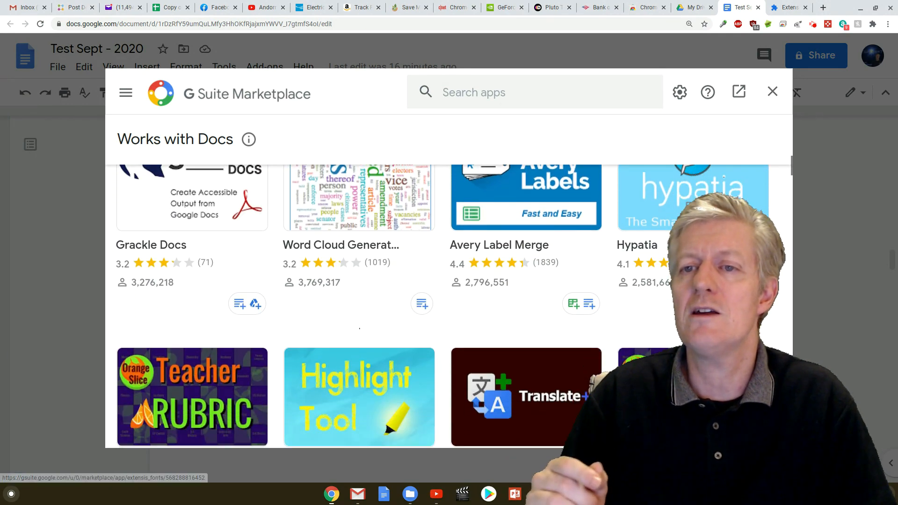
scroll("down", 3)
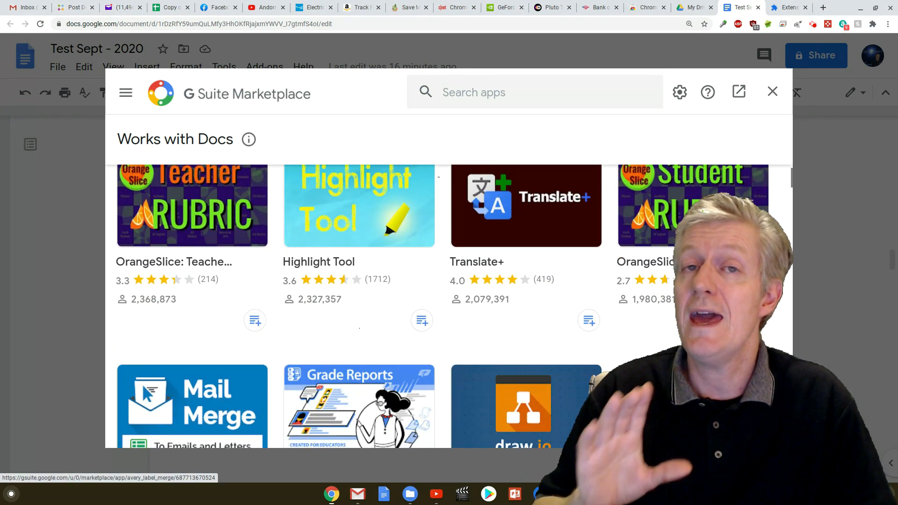
scroll("down", 3)
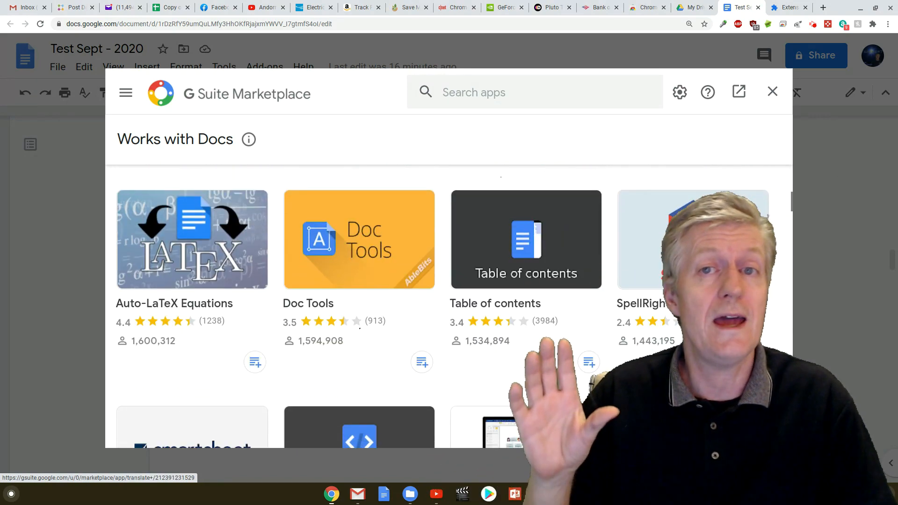
scroll("down", 3)
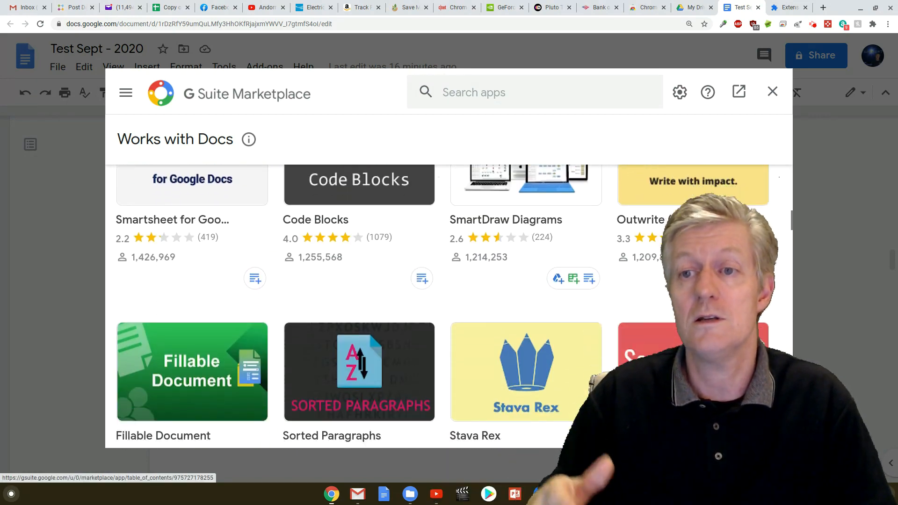
scroll("down", 3)
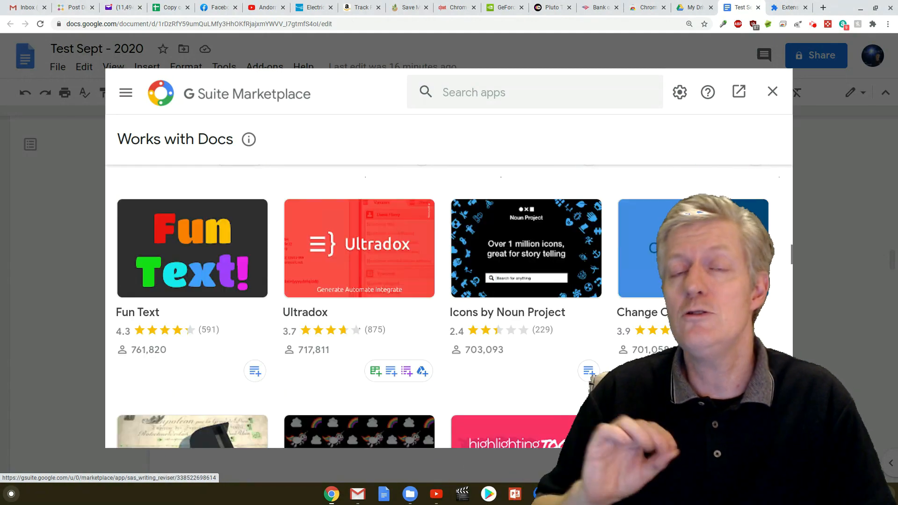
scroll("down", 3)
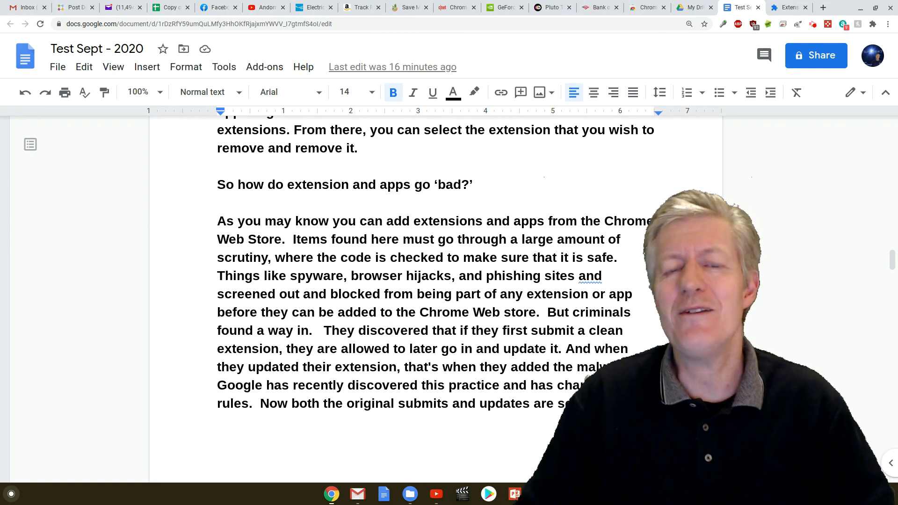
Scroll the script back over the advice on removing extensions.
scroll("up", 3)
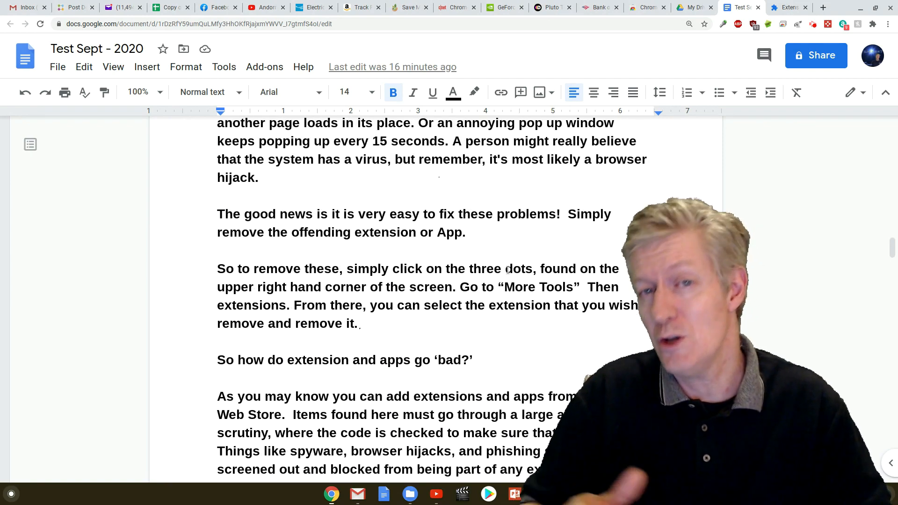
scroll("down", 3)
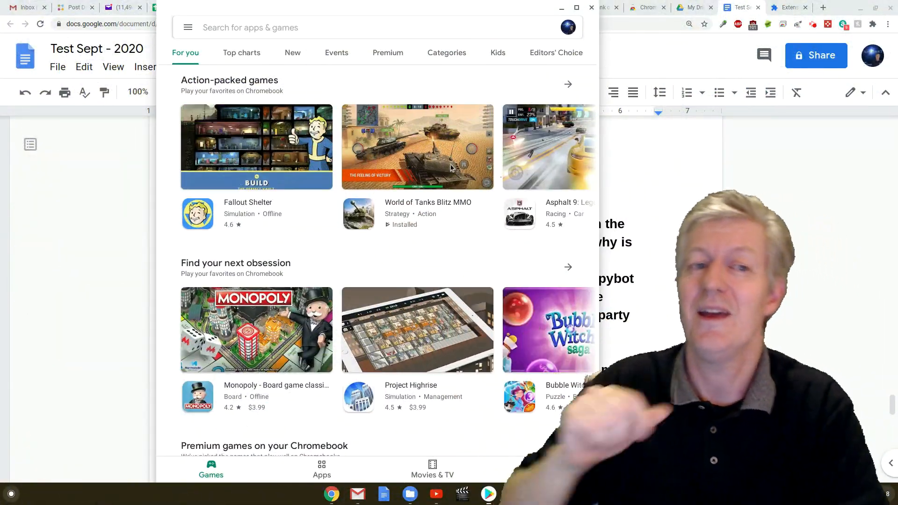
Scroll the Play Store's featured games and activate the 'Search for apps & games' box.
scroll("down", 3)
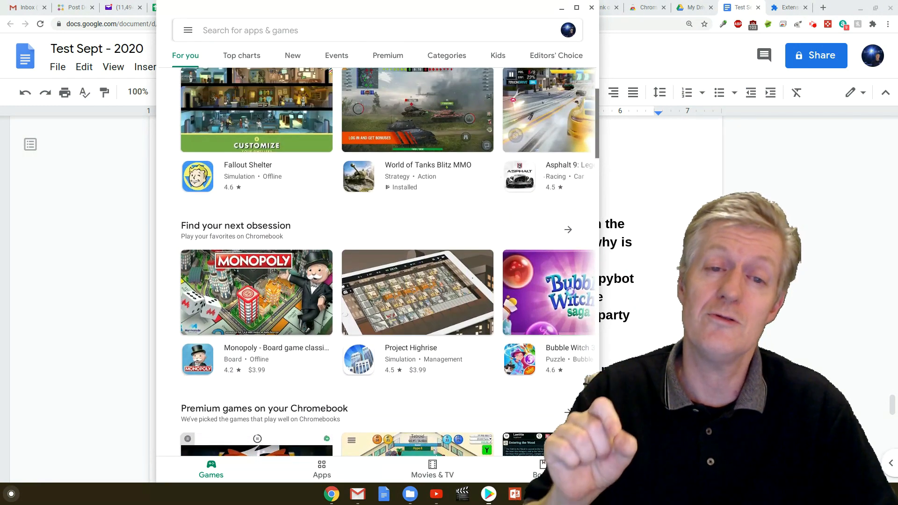
scroll("up", 3)
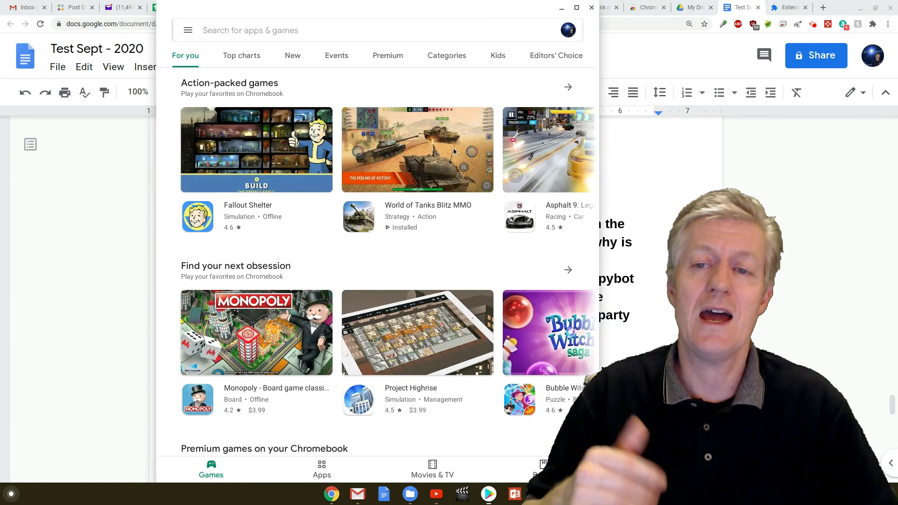
scroll("down", 3)
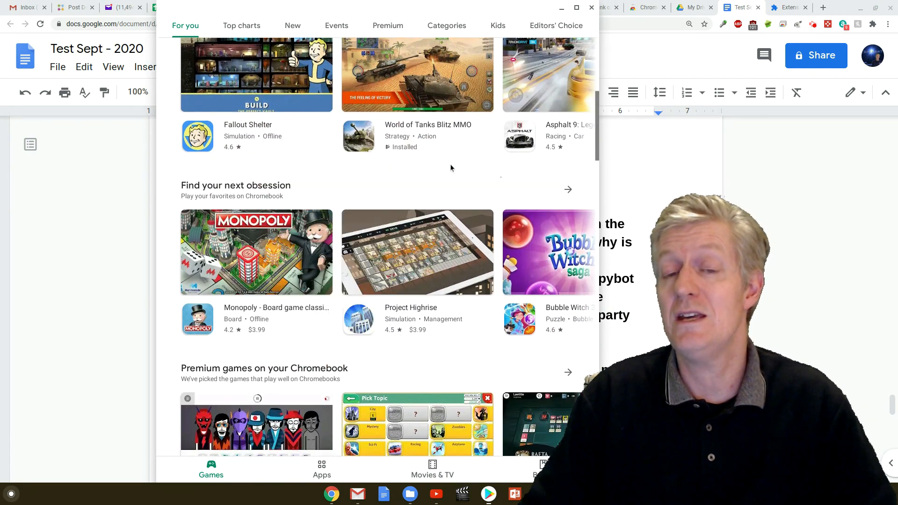
scroll("down", 3)
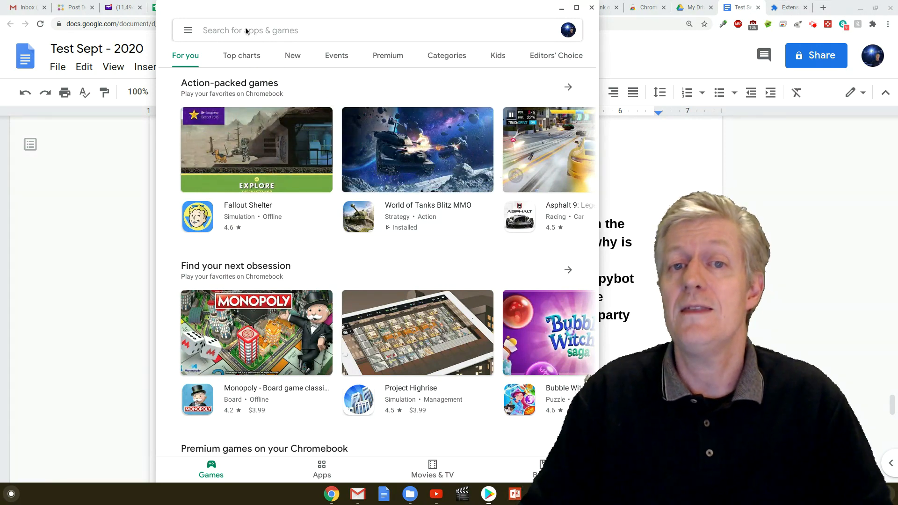
left_click(247, 30)
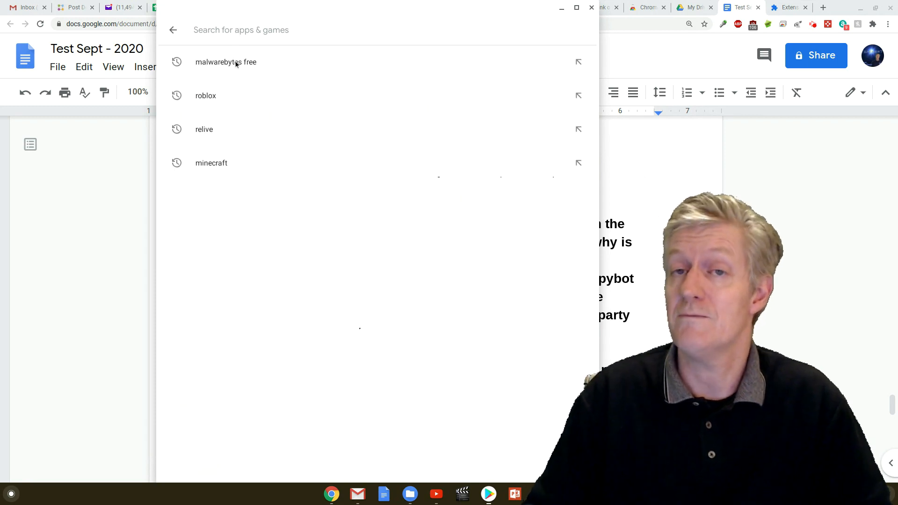
Rerun the 'malwarebytes free' recent search to reach the Malwarebytes Security result.
left_click(226, 62)
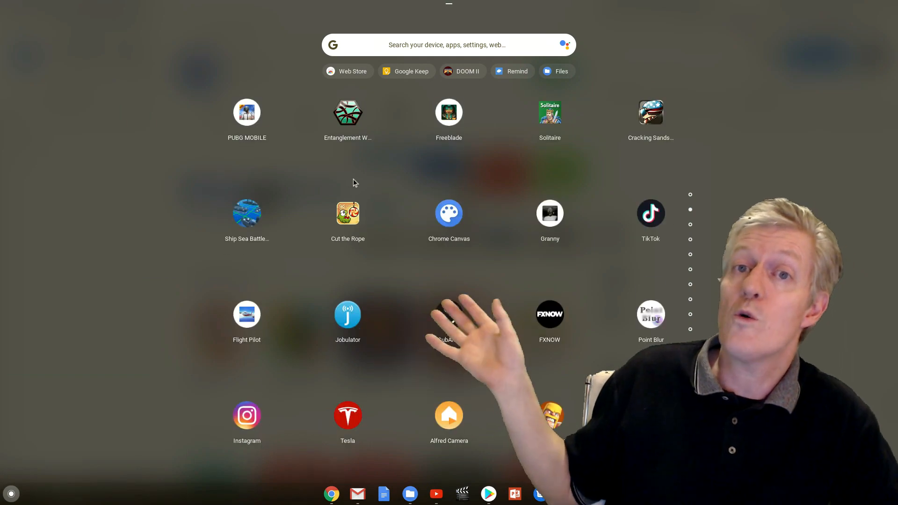
right_click(347, 213)
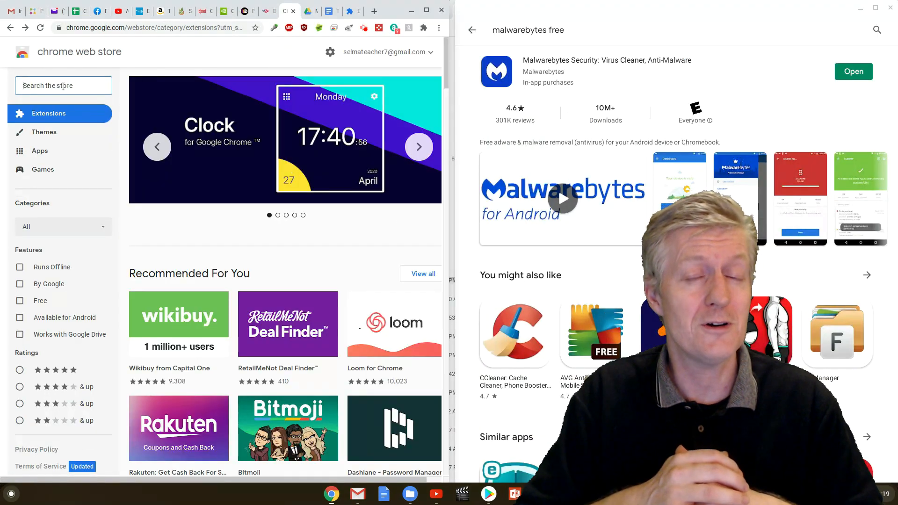
Search the Chrome Web Store for 'antivirus' via the 'anti' suggestion.
type("antivir")
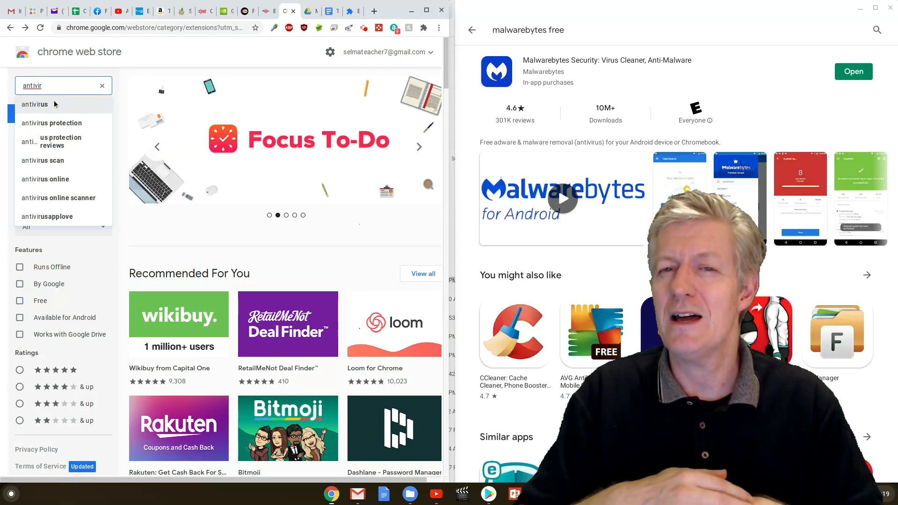
left_click(34, 105)
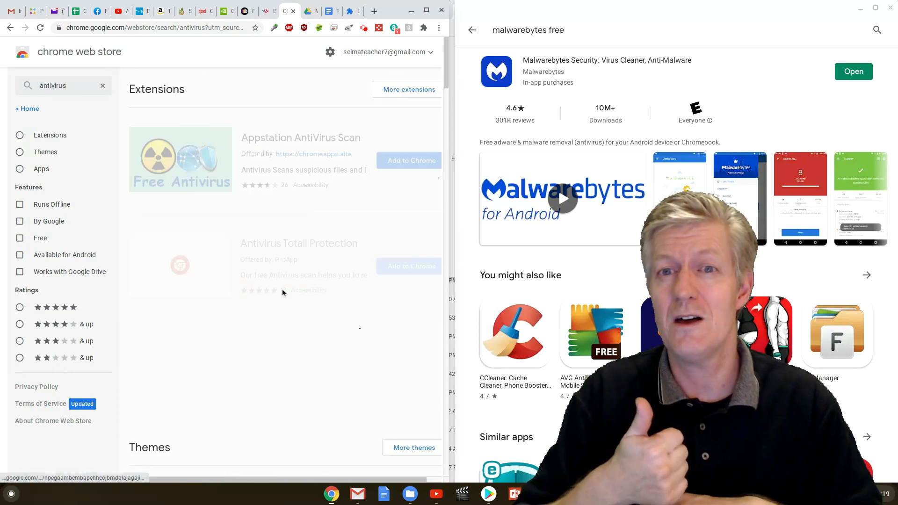